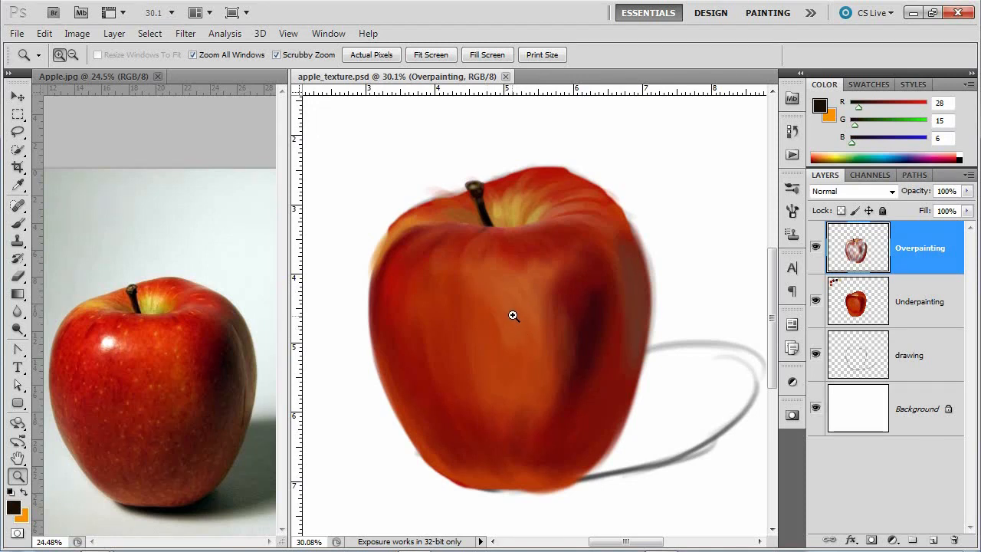
{"action": "mouse_move", "coordinate": [494, 325]}
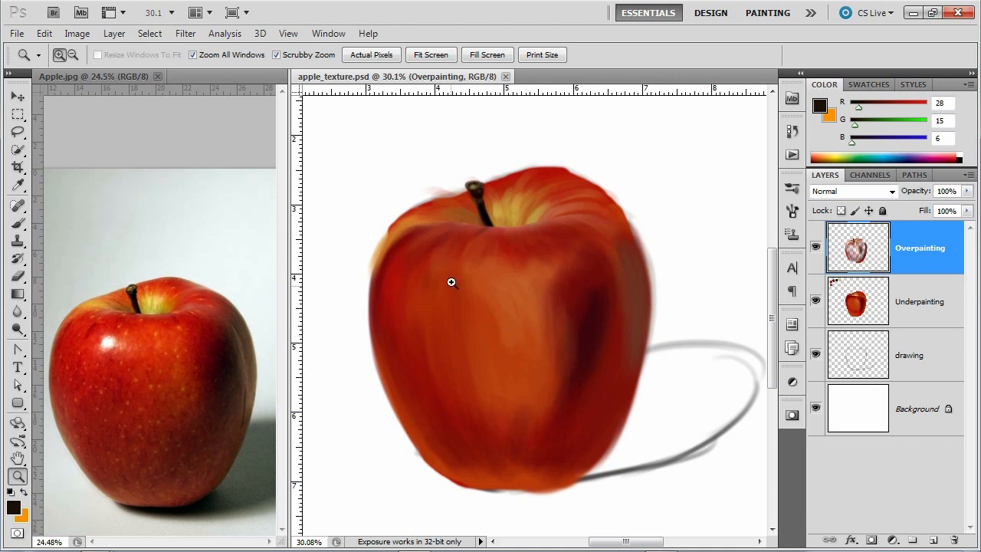
{"action": "mouse_move", "coordinate": [547, 215]}
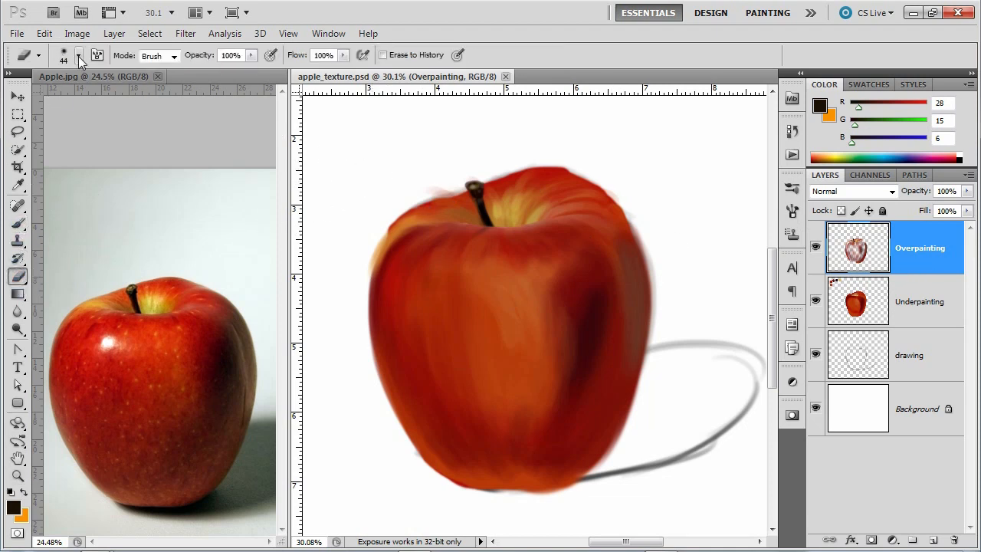
- Check the Eraser's brush tip and erase stray paint at the apple's left edge
{"action": "left_click", "coordinate": [78, 55]}
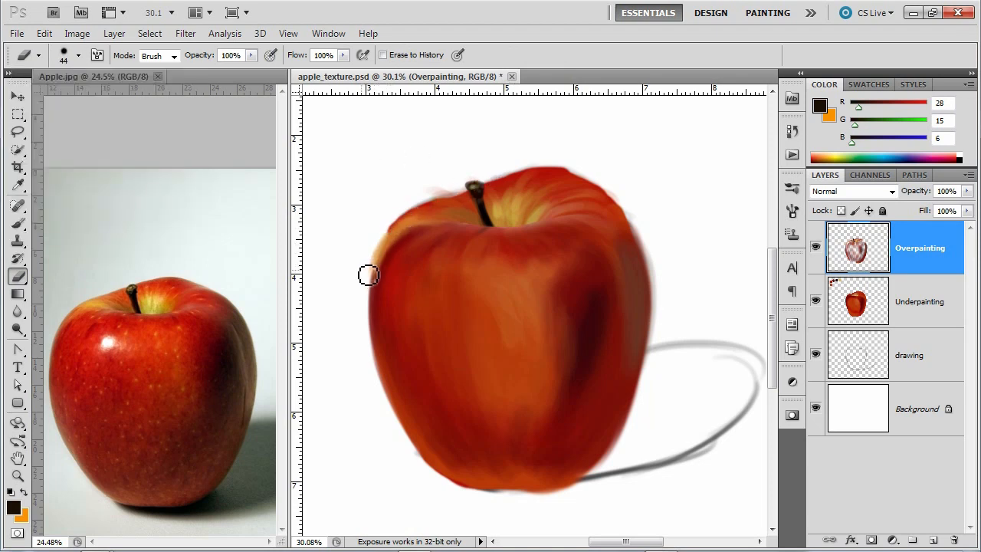
{"action": "left_click_drag", "start_coordinate": [369, 275], "coordinate": [415, 209]}
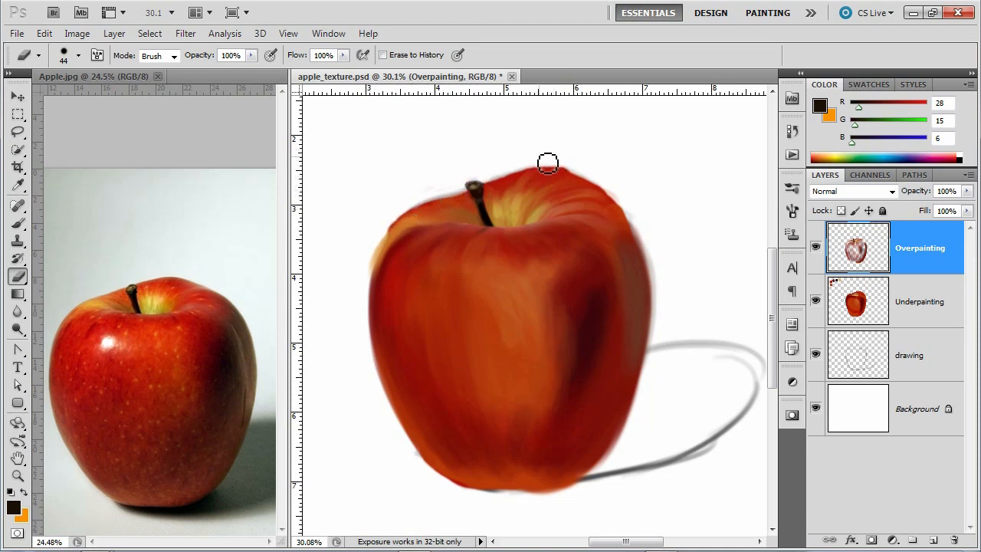
- In the Brush panel enable Transfer with Opacity Jitter controlled by Pen Pressure, then close it
{"action": "left_click", "coordinate": [791, 212]}
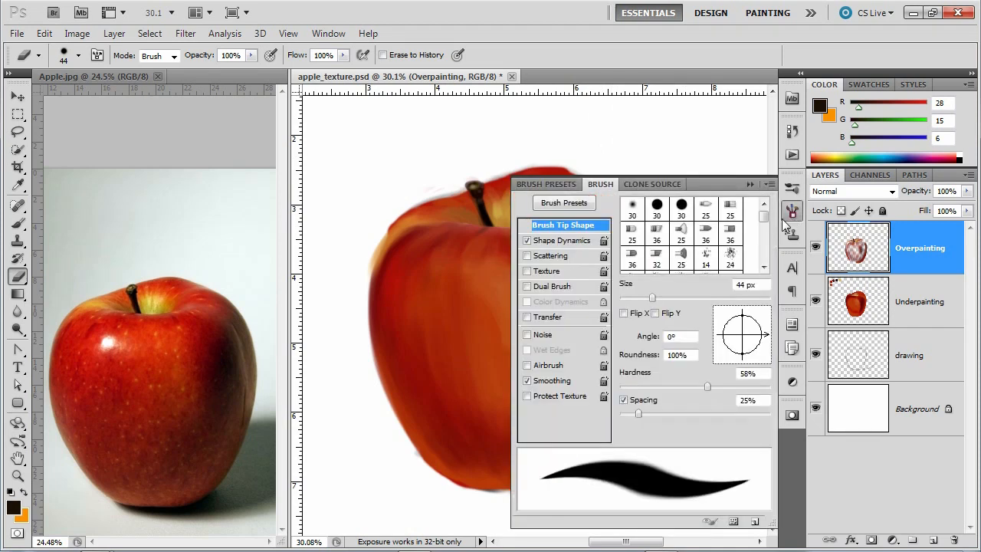
{"action": "left_click", "coordinate": [527, 318]}
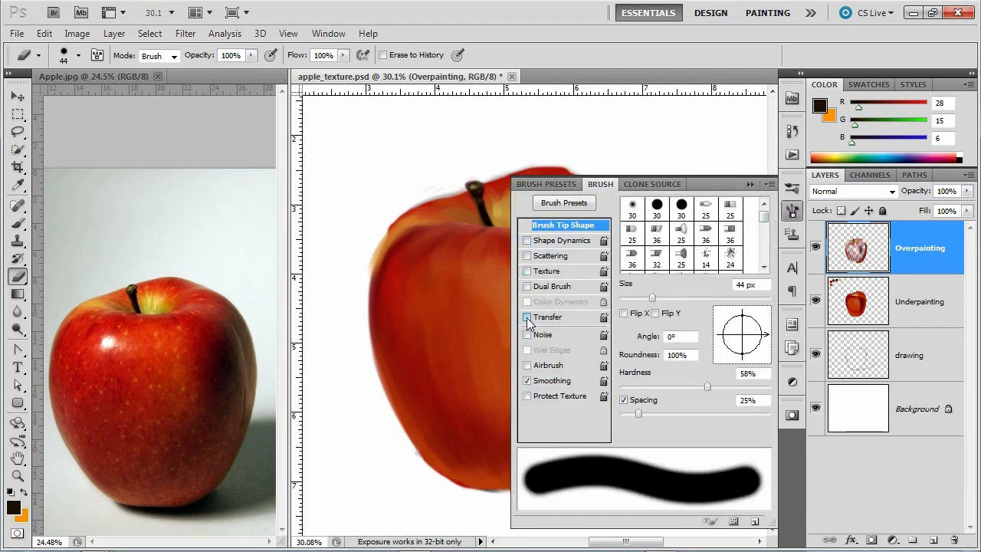
{"action": "left_click", "coordinate": [549, 316]}
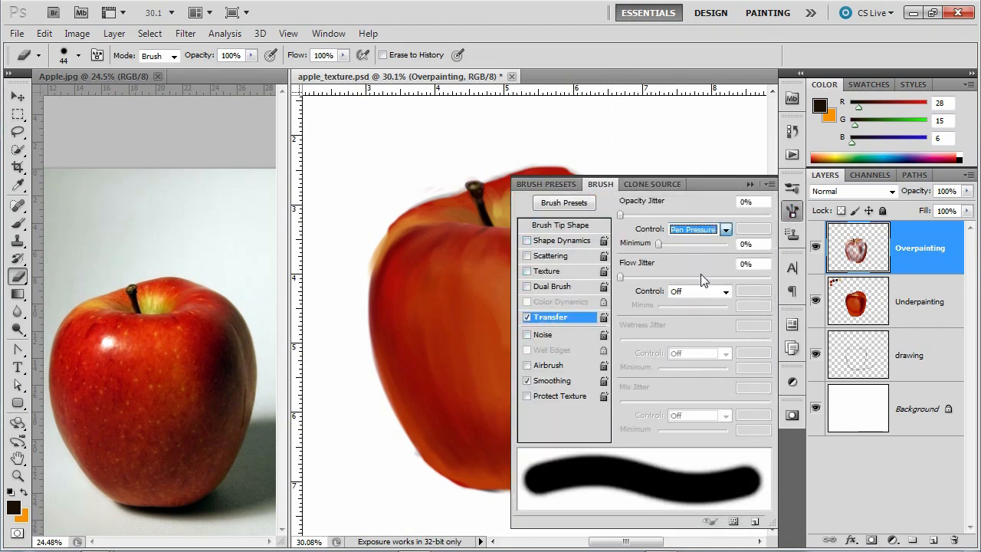
{"action": "left_click", "coordinate": [561, 224]}
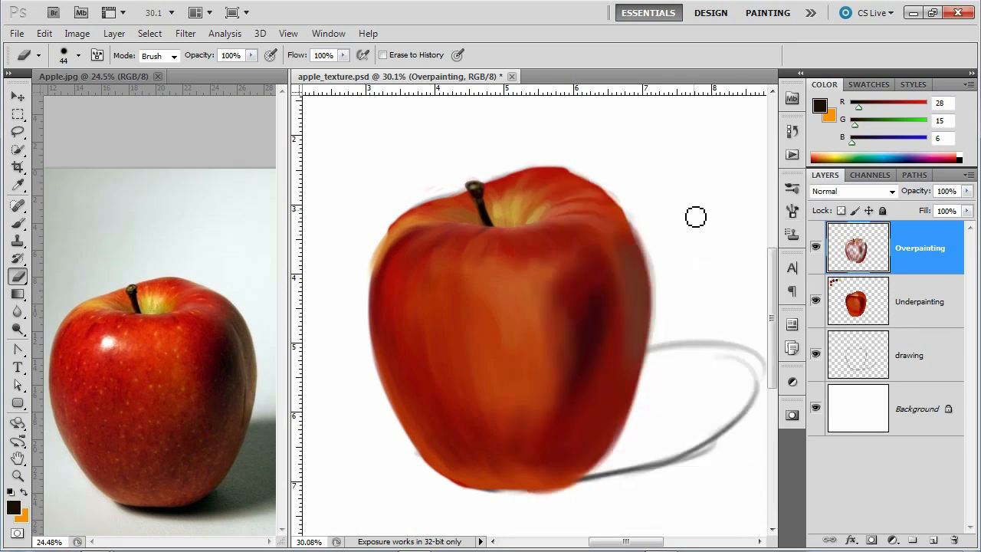
- Erase the apple's top edge on Overpainting, then its top and left edges on Underpainting, and return to Overpainting
{"action": "left_click_drag", "start_coordinate": [696, 218], "coordinate": [620, 199]}
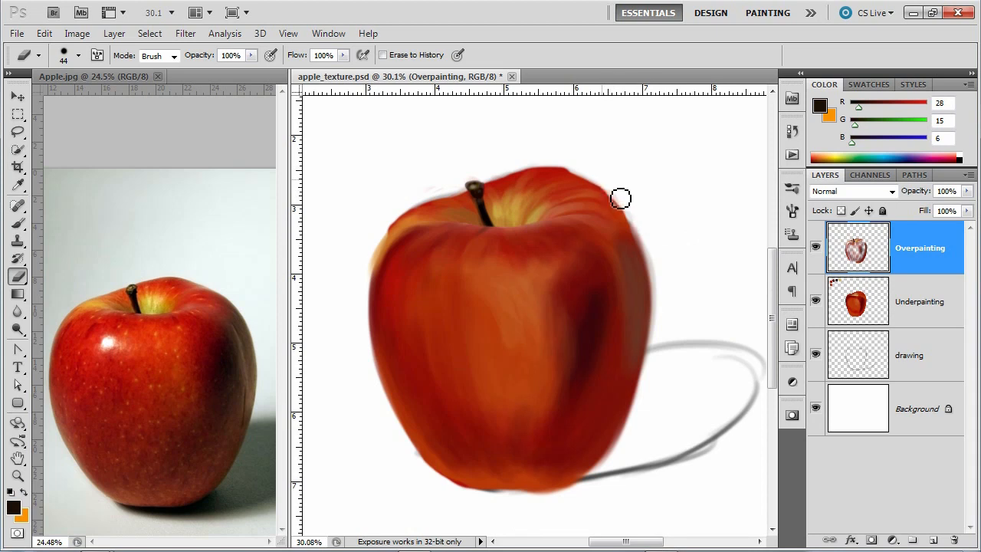
{"action": "mouse_move", "coordinate": [613, 196]}
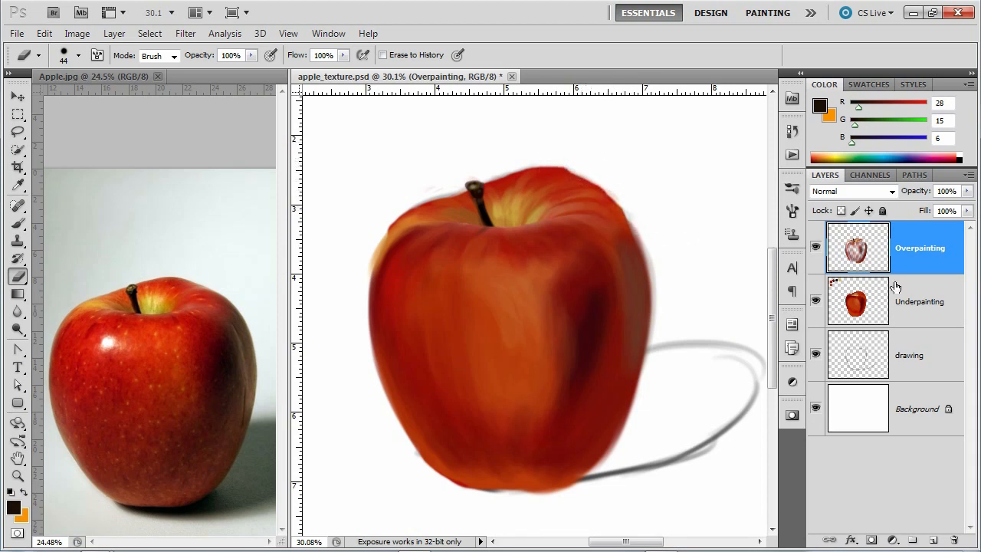
{"action": "left_click", "coordinate": [920, 300]}
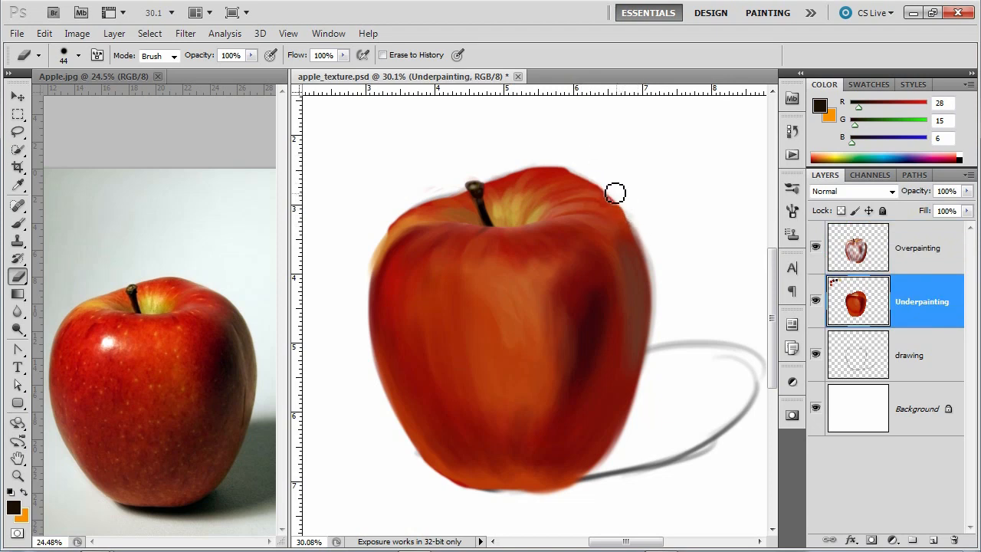
{"action": "left_click_drag", "start_coordinate": [616, 193], "coordinate": [586, 178]}
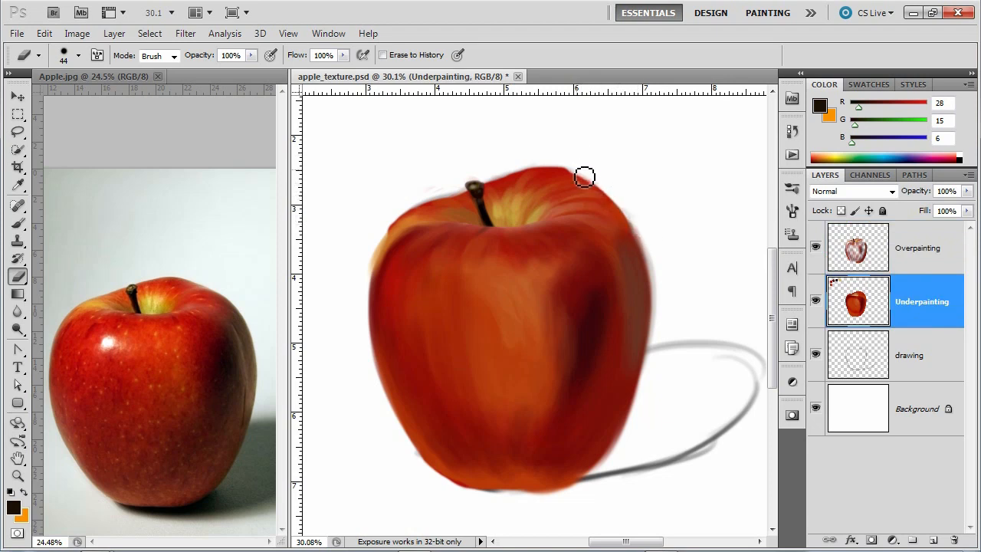
{"action": "mouse_move", "coordinate": [534, 166]}
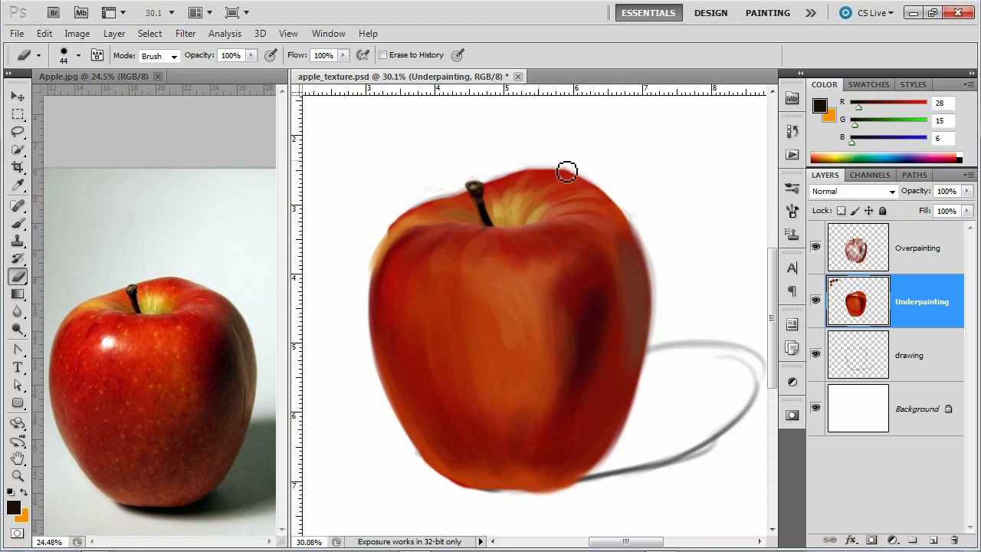
{"action": "mouse_move", "coordinate": [494, 164]}
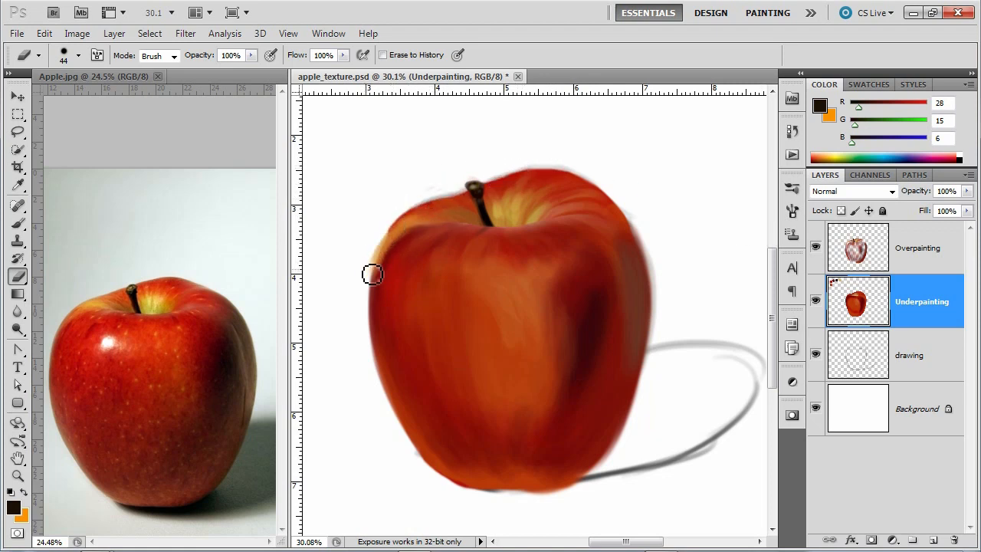
{"action": "left_click_drag", "start_coordinate": [374, 274], "coordinate": [416, 206]}
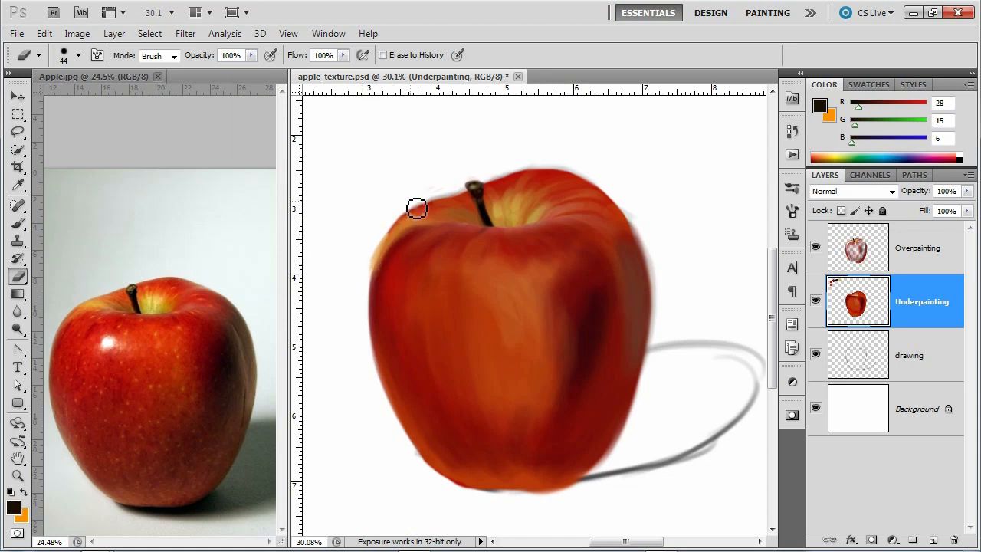
{"action": "left_click", "coordinate": [920, 249]}
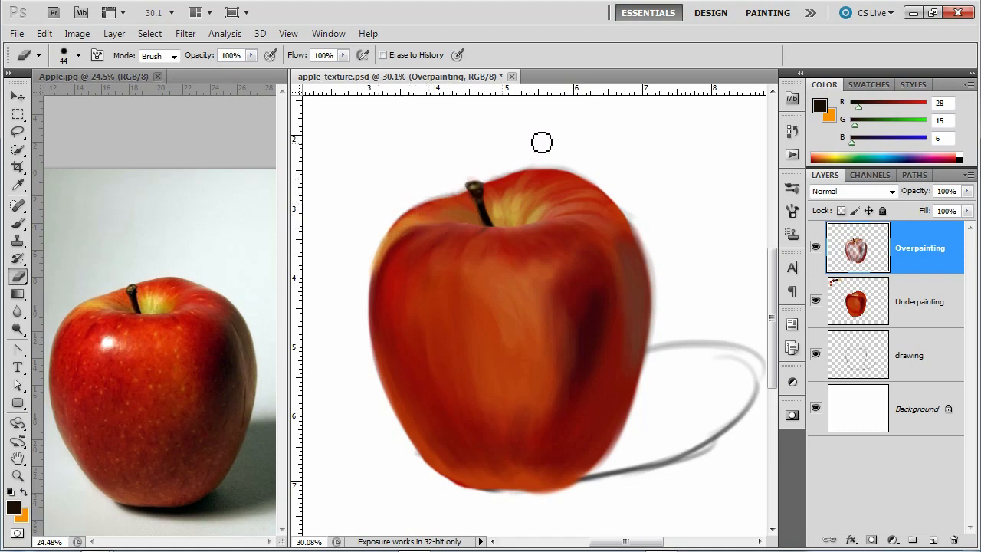
{"action": "mouse_move", "coordinate": [635, 215]}
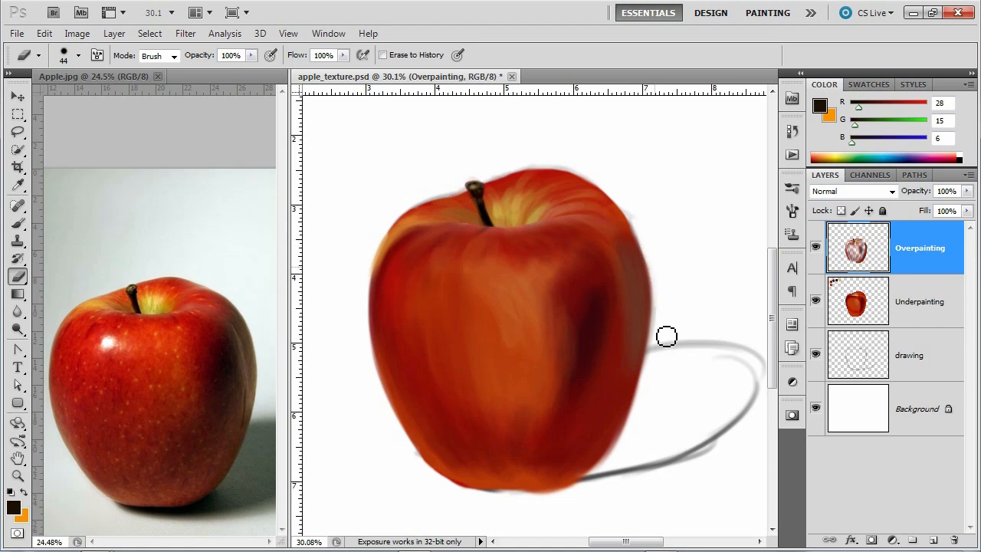
{"action": "mouse_move", "coordinate": [586, 343]}
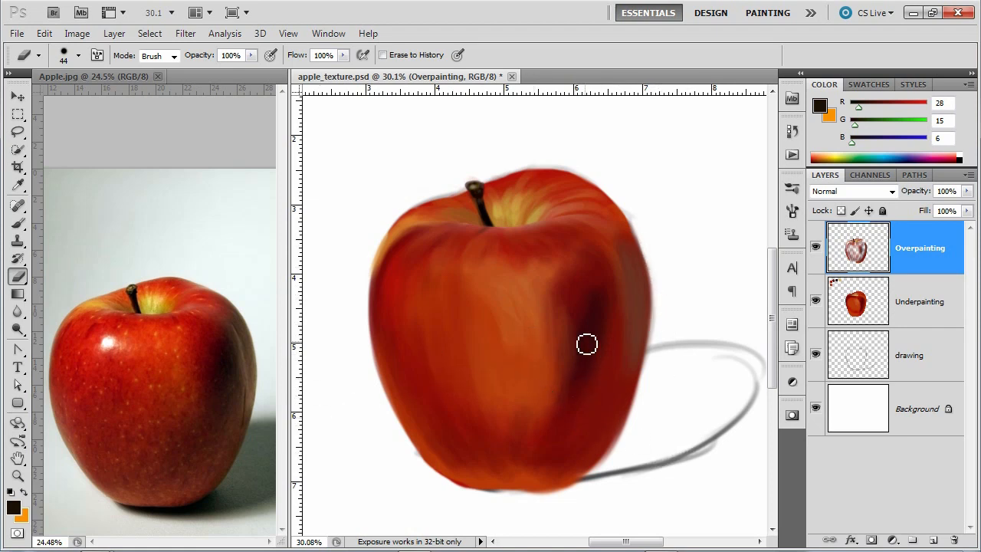
{"action": "mouse_move", "coordinate": [625, 251]}
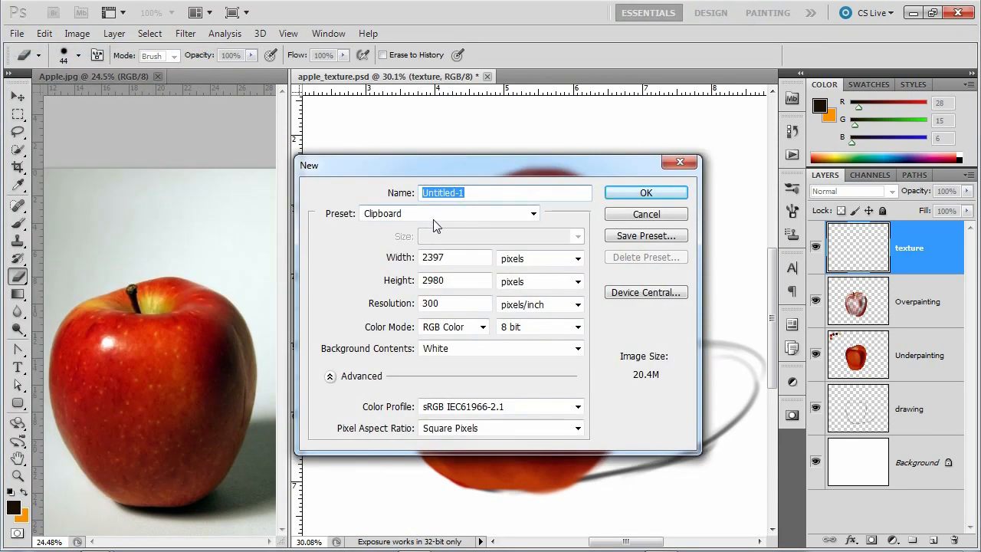
- Create a new 1000 × 1000 pixel document at 300 ppi
{"action": "left_click", "coordinate": [454, 258]}
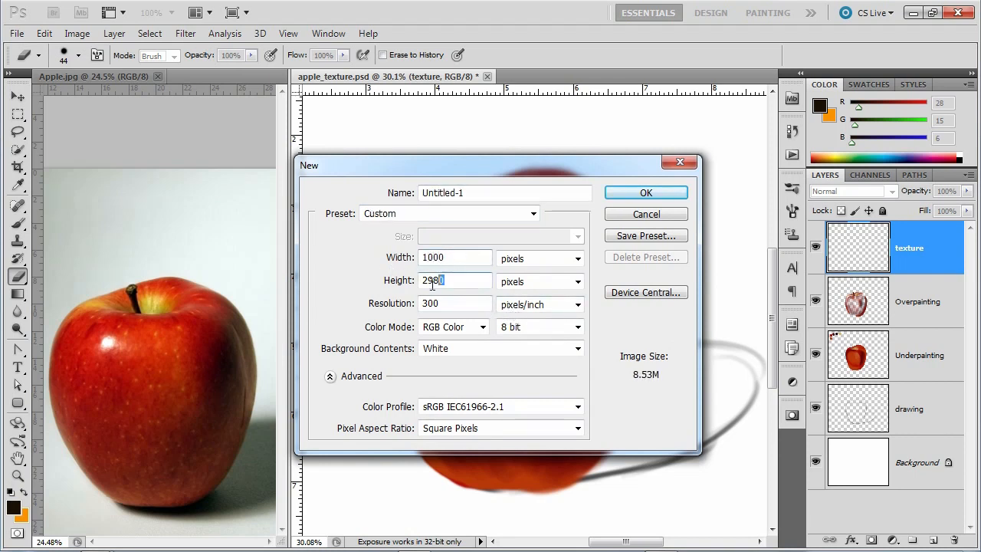
{"action": "type", "text": "1000"}
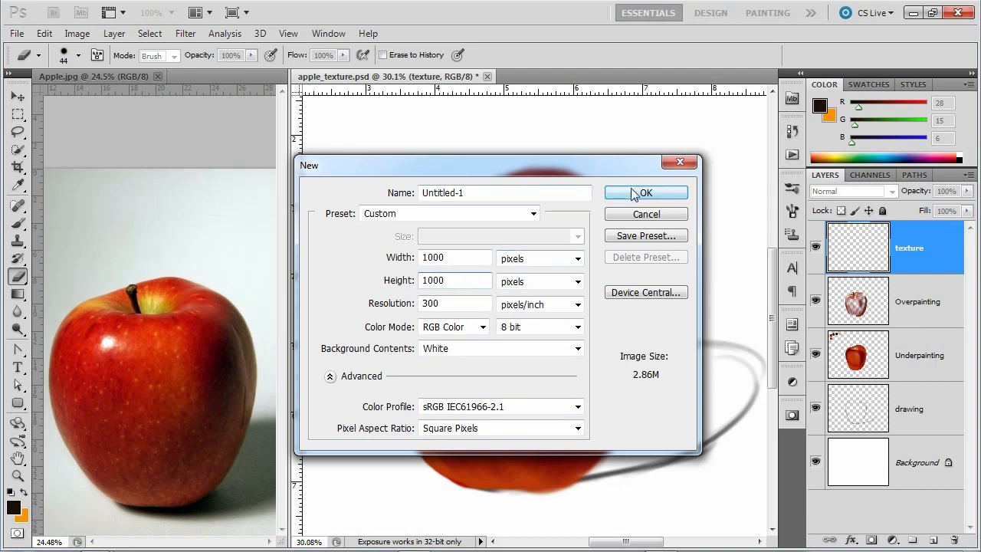
{"action": "left_click", "coordinate": [645, 193]}
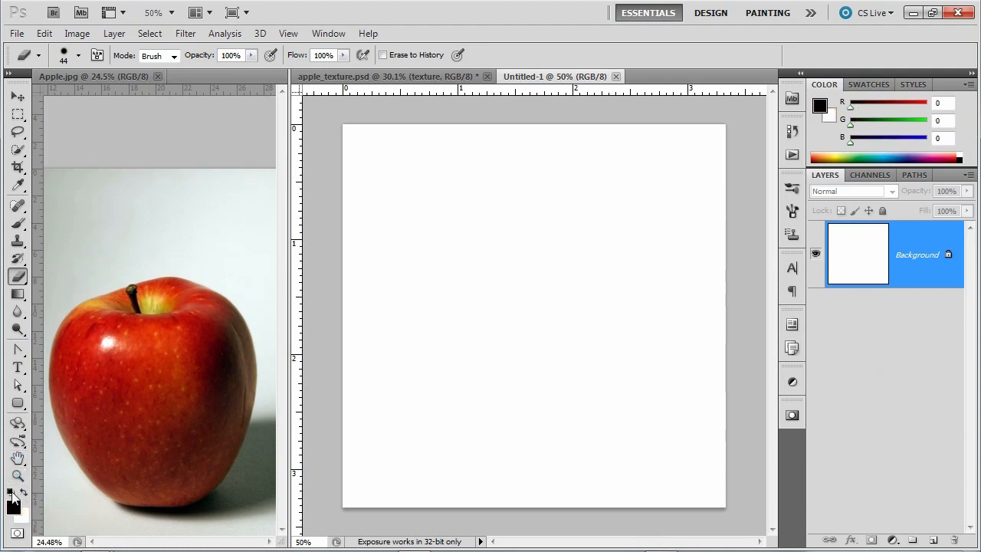
{"action": "mouse_move", "coordinate": [499, 374]}
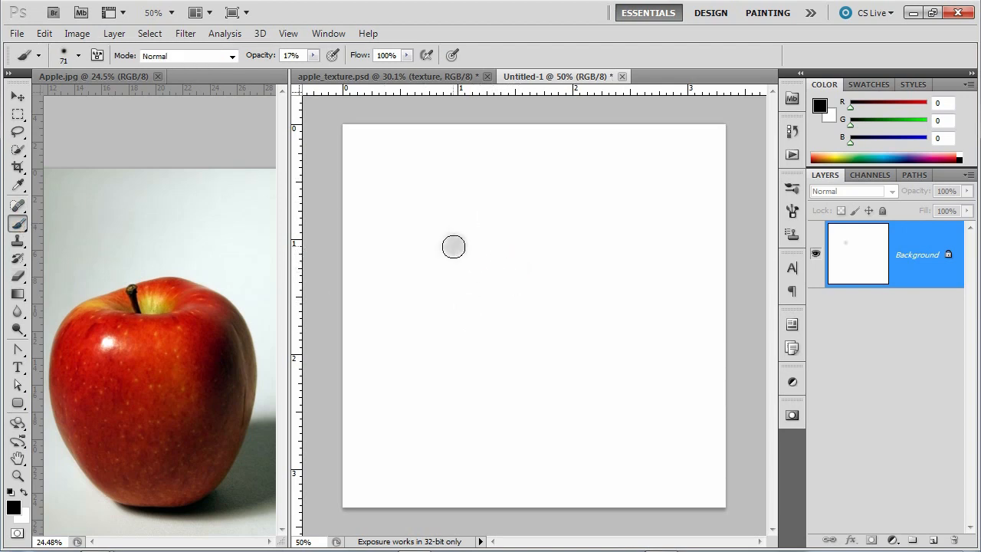
- Stamp several soft black and grey dots of varying size across the blank canvas
{"action": "left_click", "coordinate": [454, 245]}
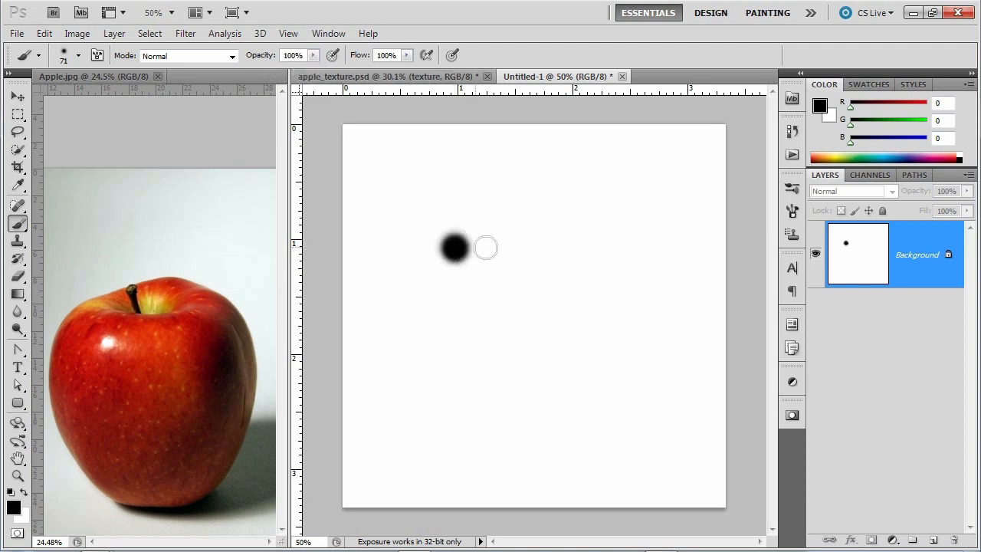
{"action": "left_click", "coordinate": [560, 247]}
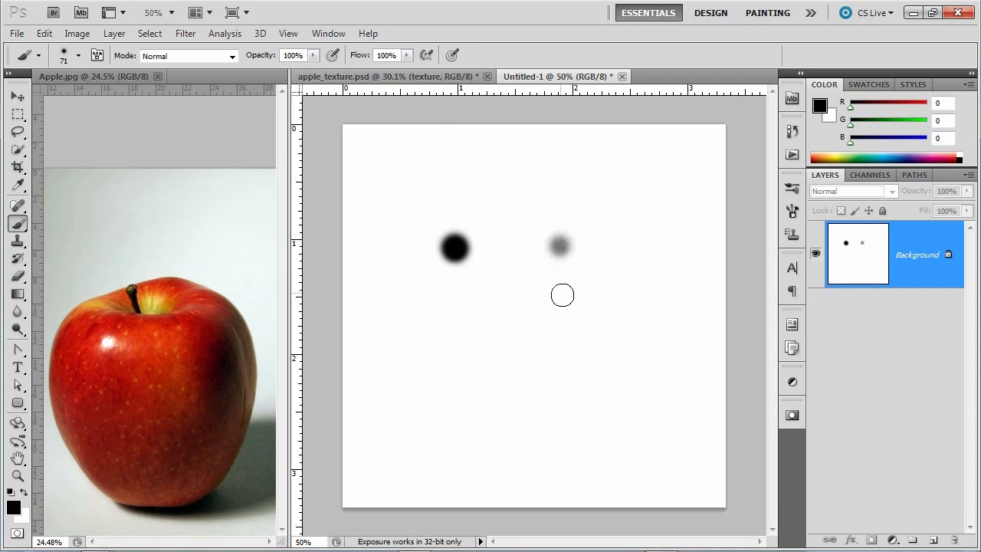
{"action": "left_click", "coordinate": [564, 291]}
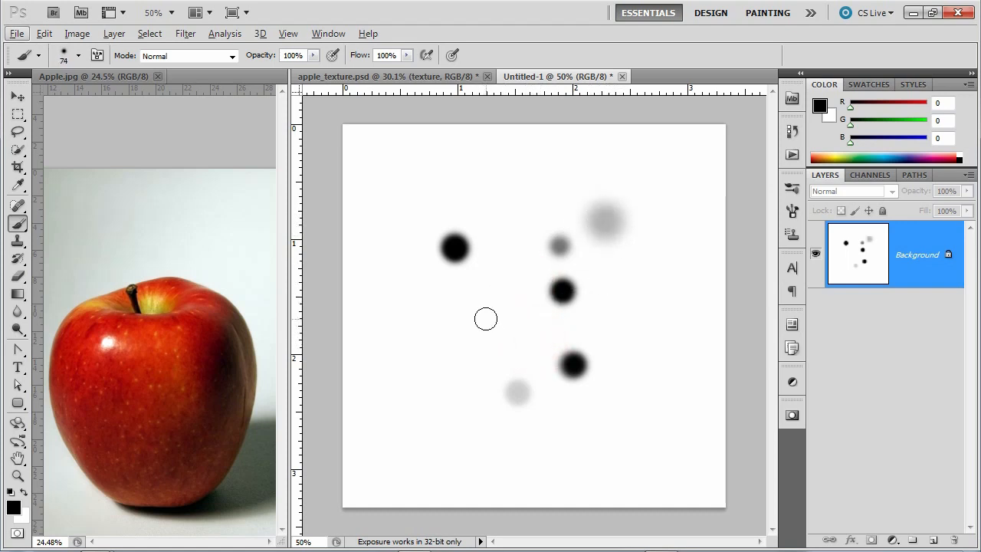
{"action": "left_click", "coordinate": [485, 320]}
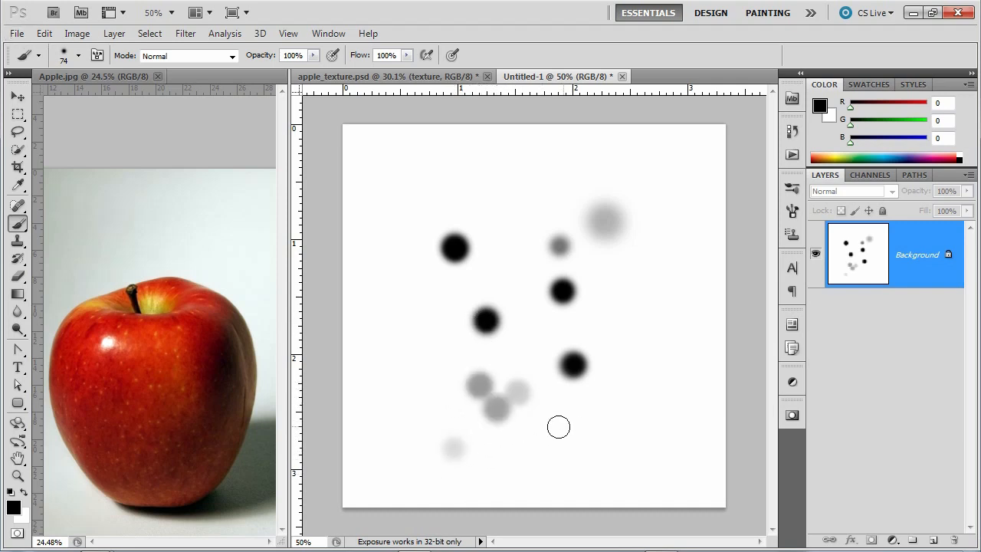
{"action": "mouse_move", "coordinate": [391, 317]}
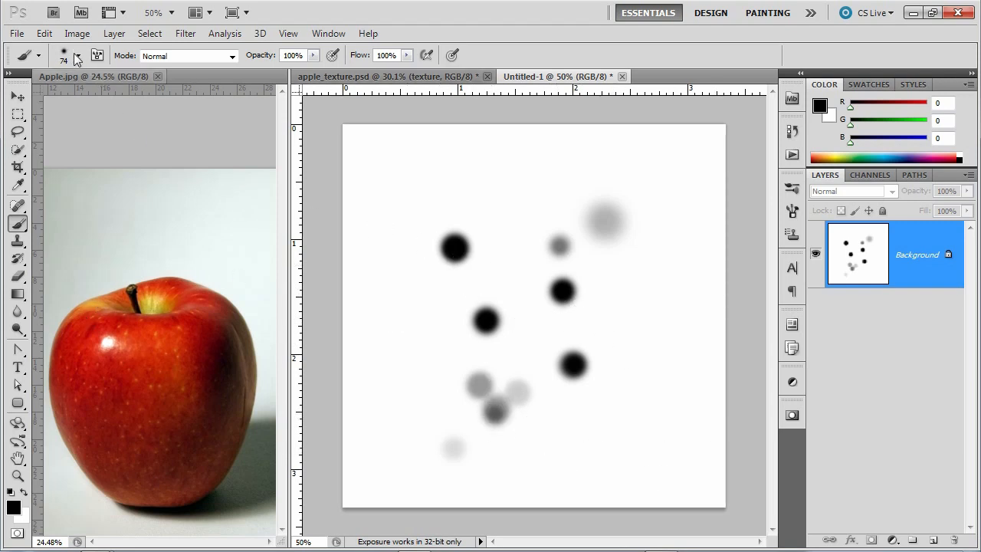
- Harden the brush and add small black dots and white specks over the earlier blobs
{"action": "left_click", "coordinate": [78, 55]}
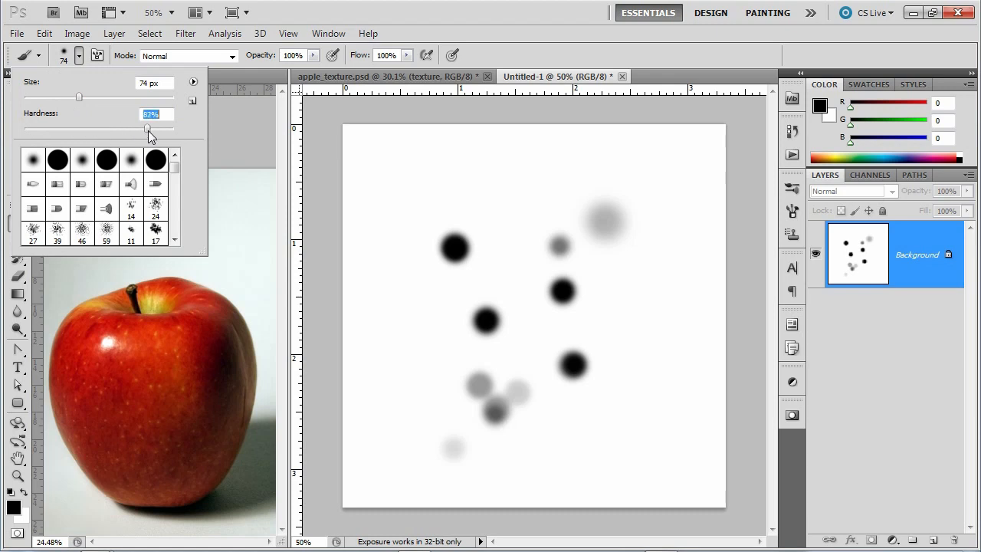
{"action": "left_click", "coordinate": [628, 268]}
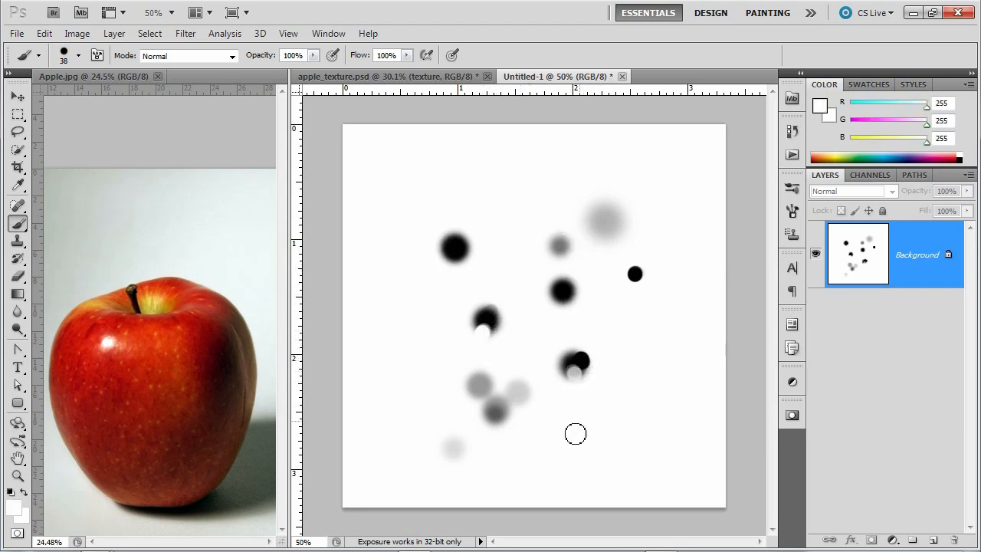
{"action": "left_click", "coordinate": [493, 414]}
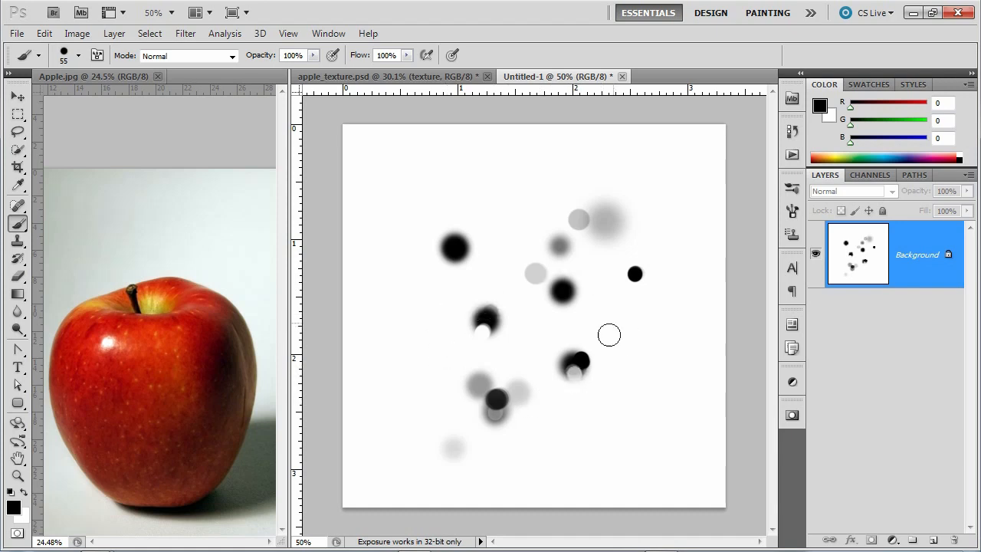
{"action": "mouse_move", "coordinate": [493, 197]}
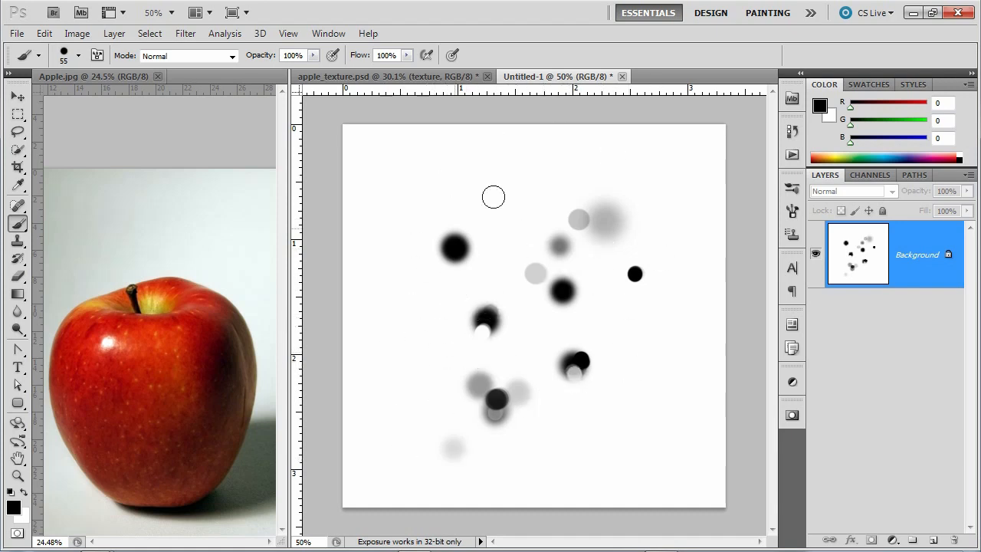
{"action": "mouse_move", "coordinate": [454, 307]}
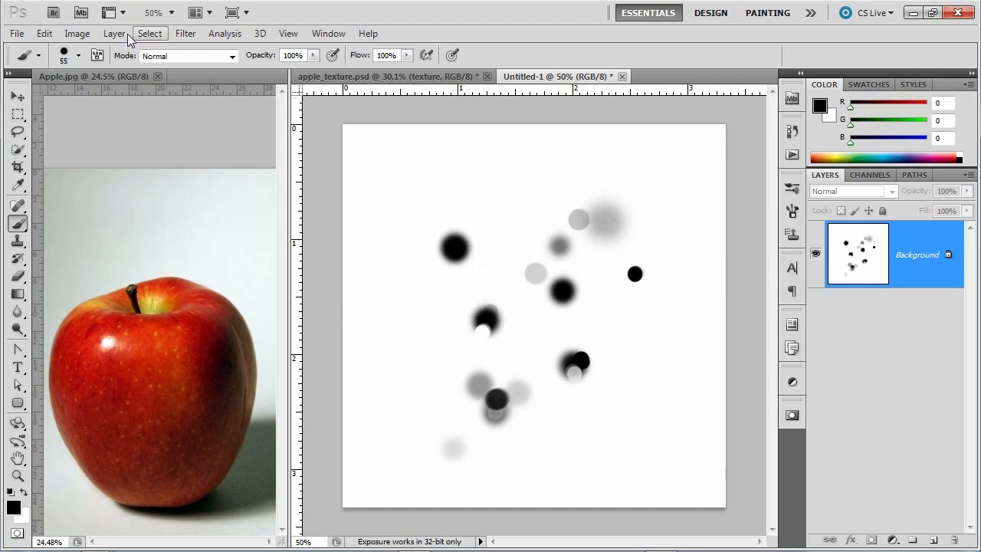
- Define the dot pattern as a brush preset named 'apple dot brush'
{"action": "left_click", "coordinate": [43, 34]}
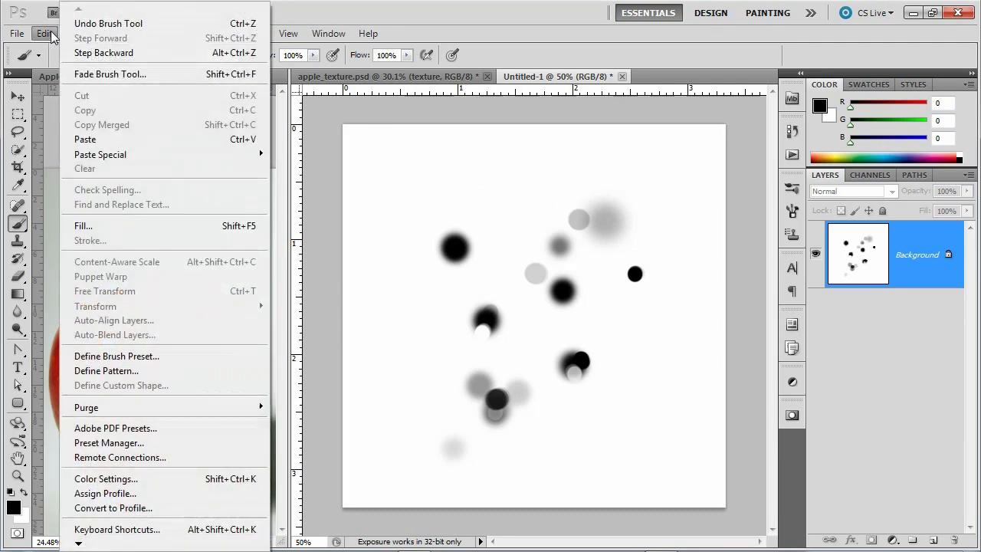
{"action": "mouse_move", "coordinate": [105, 292]}
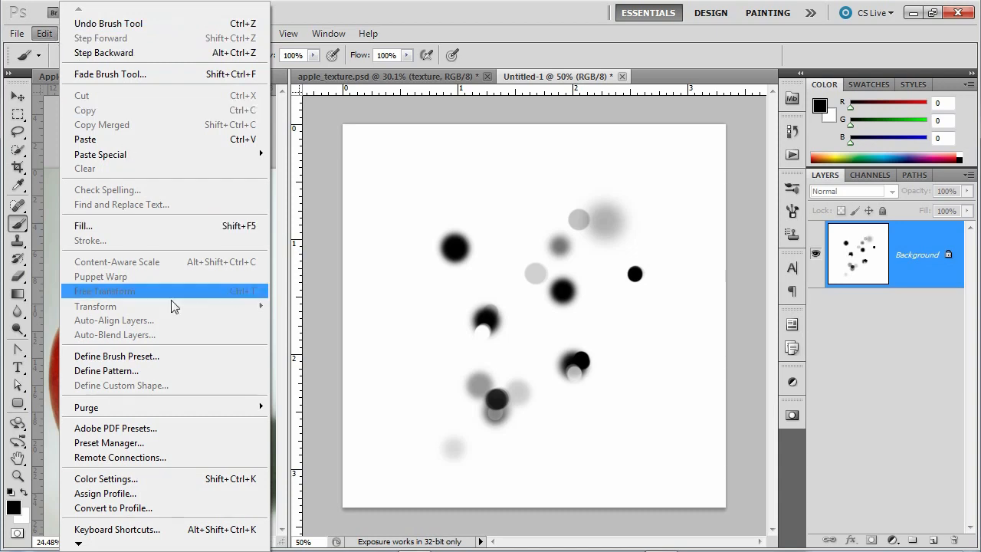
{"action": "left_click", "coordinate": [117, 355]}
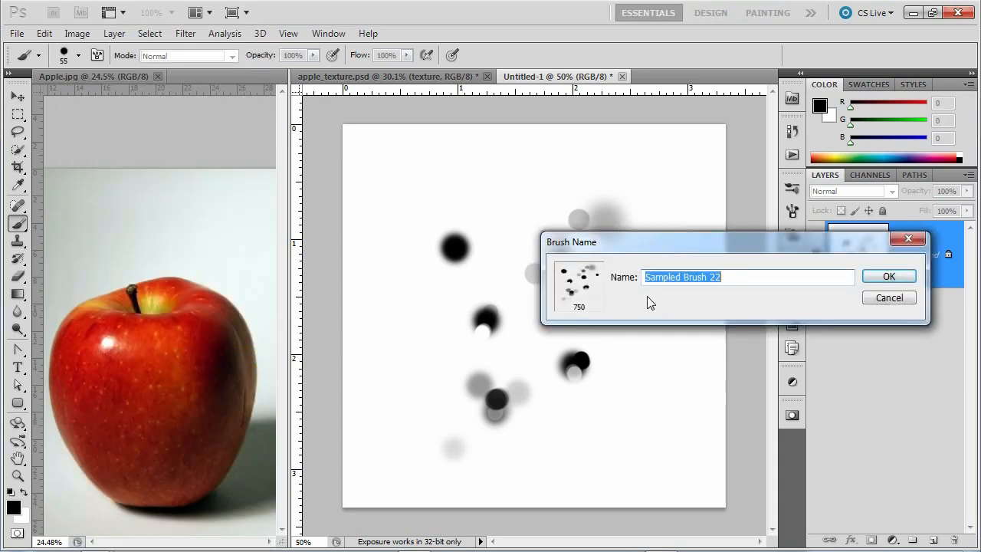
{"action": "type", "text": "apple dot"}
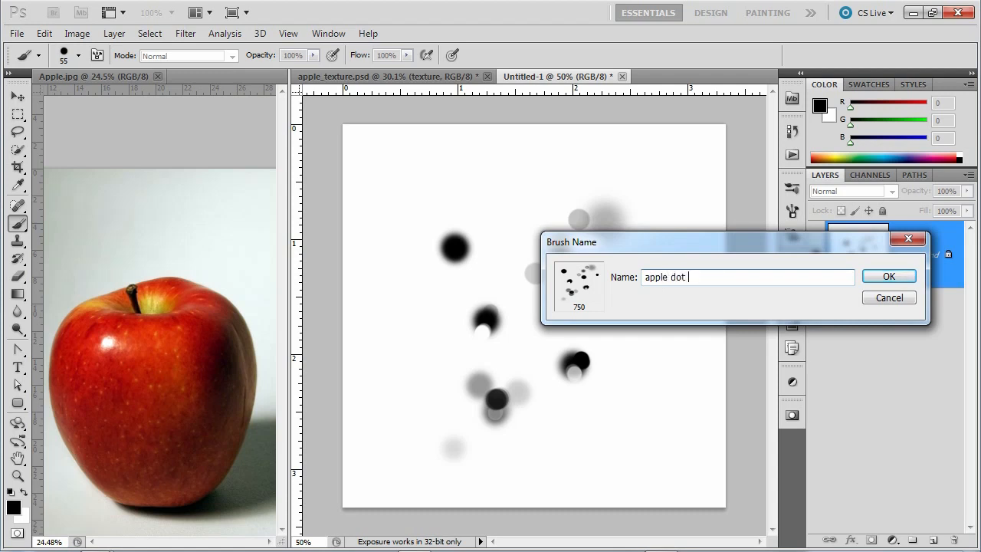
{"action": "type", "text": "brush"}
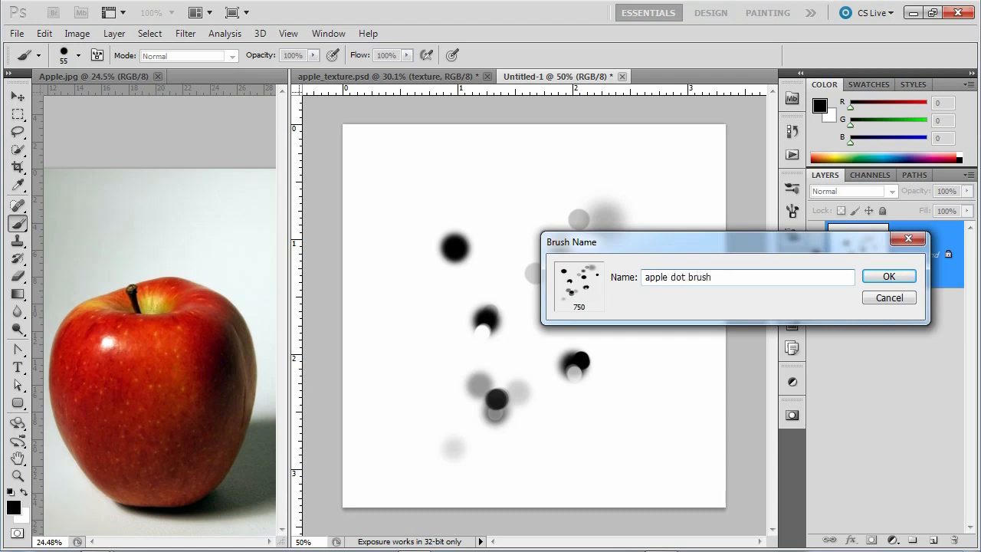
{"action": "left_click", "coordinate": [889, 276]}
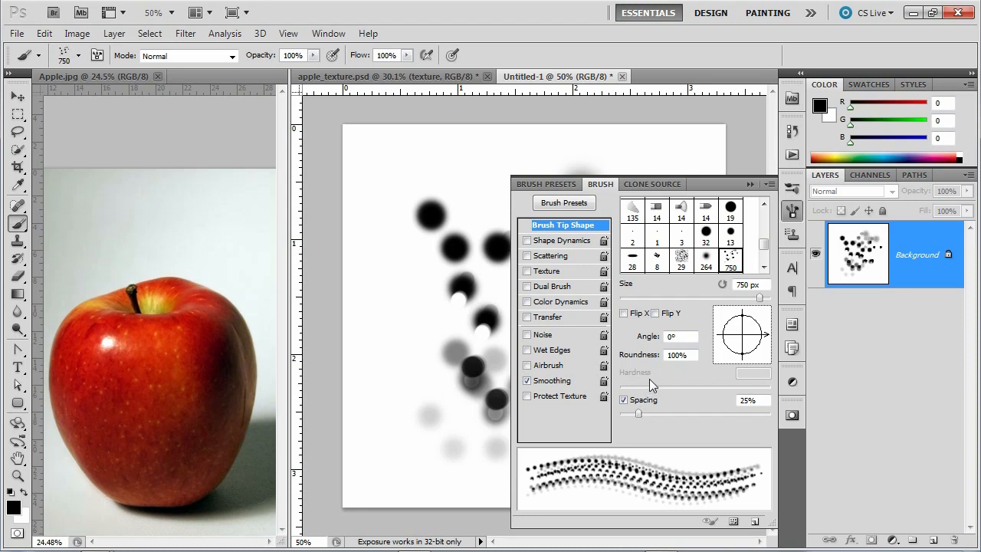
{"action": "mouse_move", "coordinate": [652, 411]}
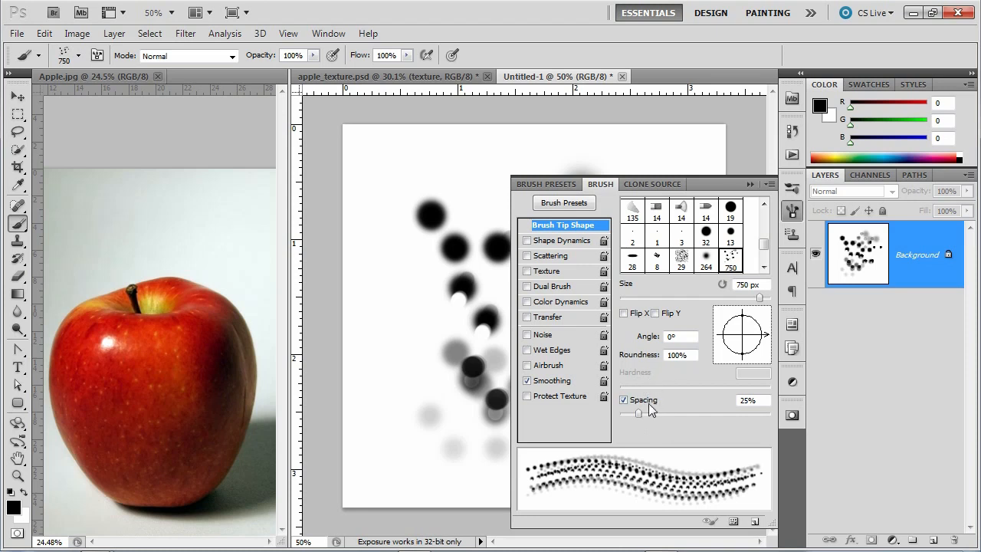
{"action": "mouse_move", "coordinate": [641, 417]}
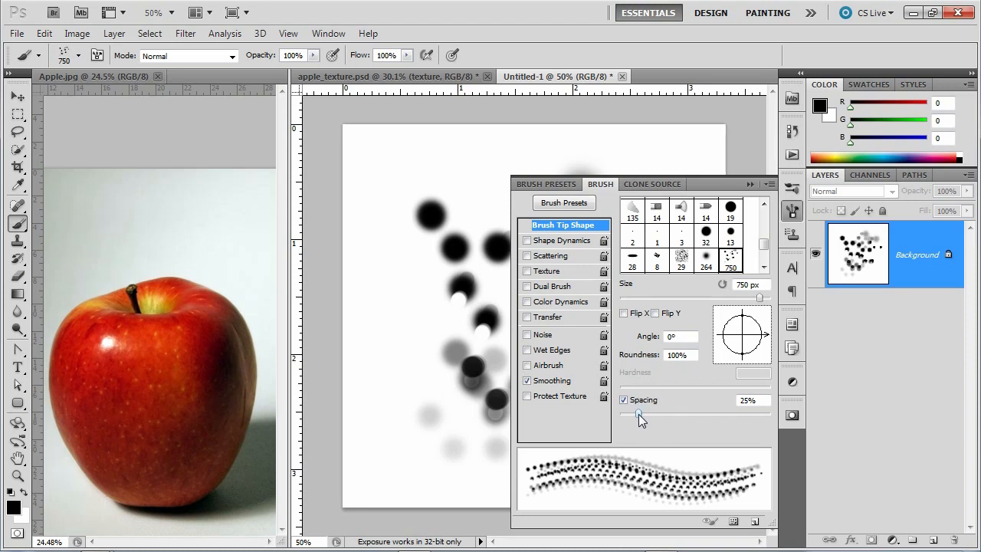
- Set Spacing to 47%, Shape Dynamics Size Jitter Control Off and Angle Jitter 26%, then show Transfer
{"action": "left_click_drag", "start_coordinate": [641, 412], "coordinate": [656, 413]}
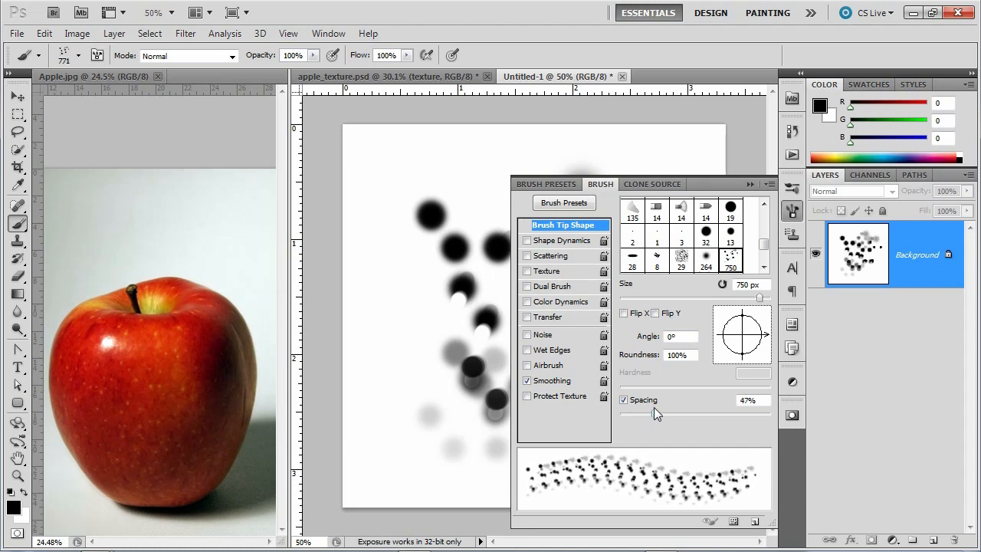
{"action": "left_click", "coordinate": [561, 239]}
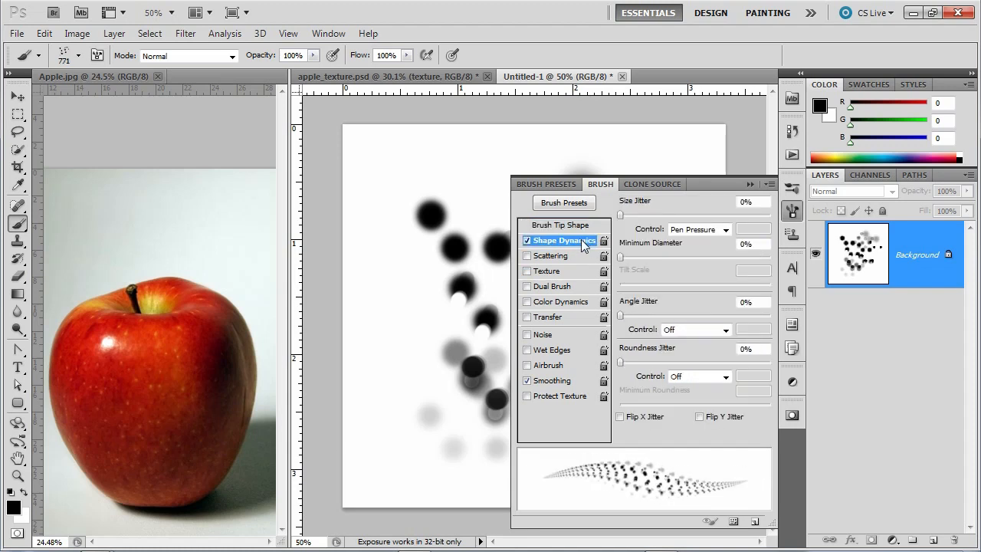
{"action": "left_click", "coordinate": [723, 229]}
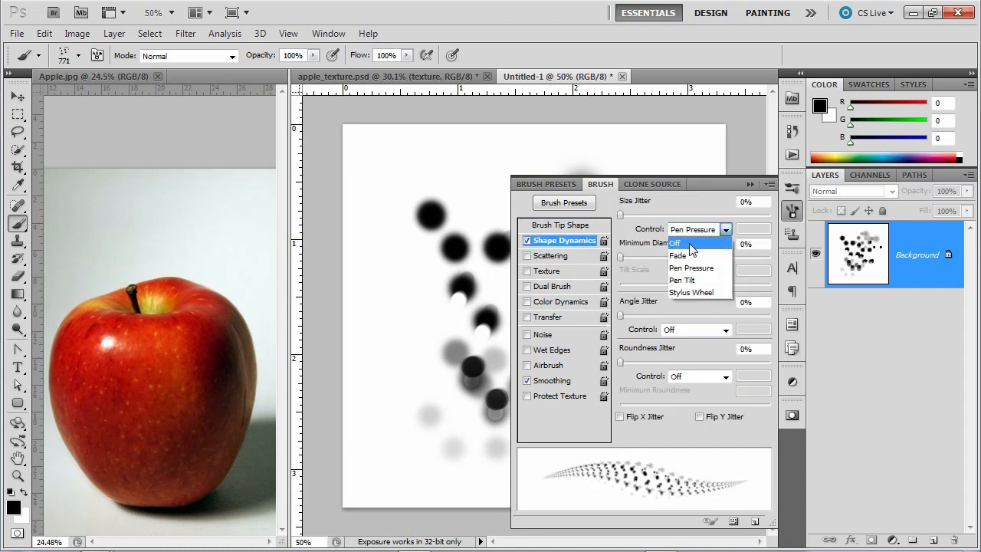
{"action": "left_click", "coordinate": [676, 242]}
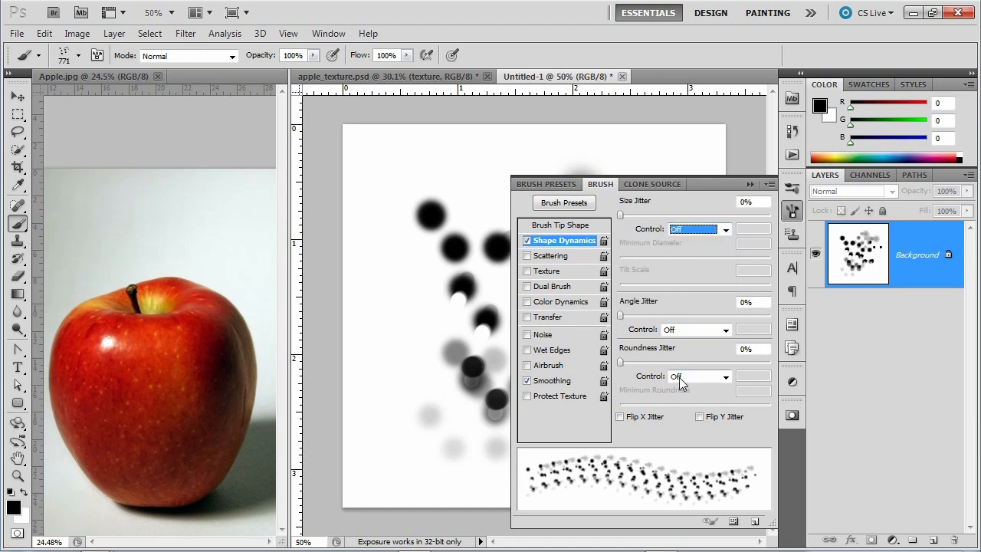
{"action": "mouse_move", "coordinate": [636, 305]}
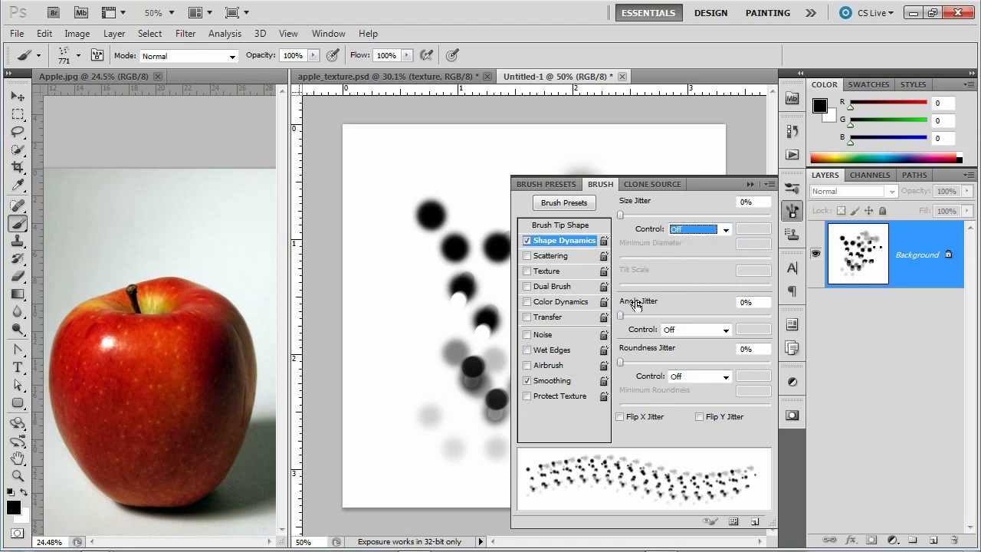
{"action": "mouse_move", "coordinate": [620, 329]}
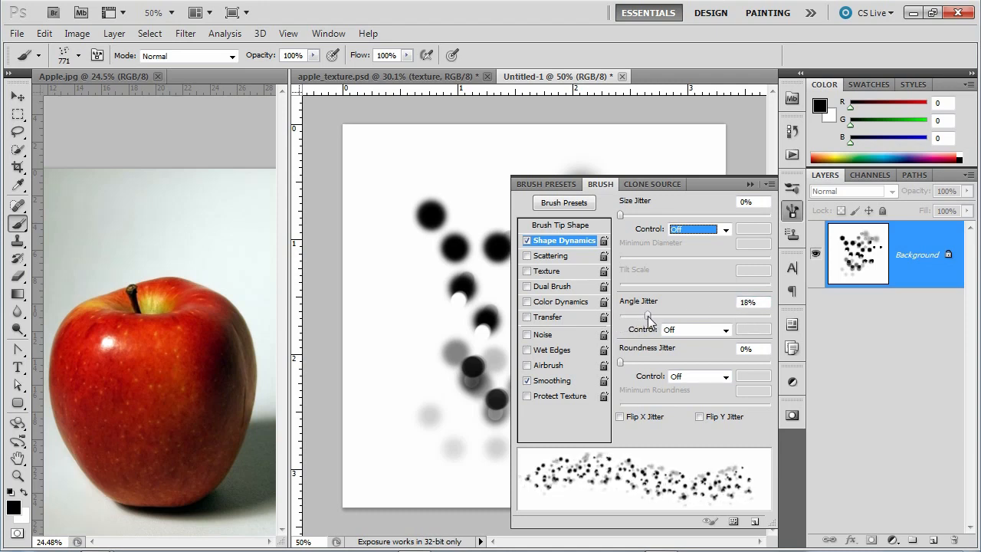
{"action": "left_click_drag", "start_coordinate": [620, 316], "coordinate": [659, 315]}
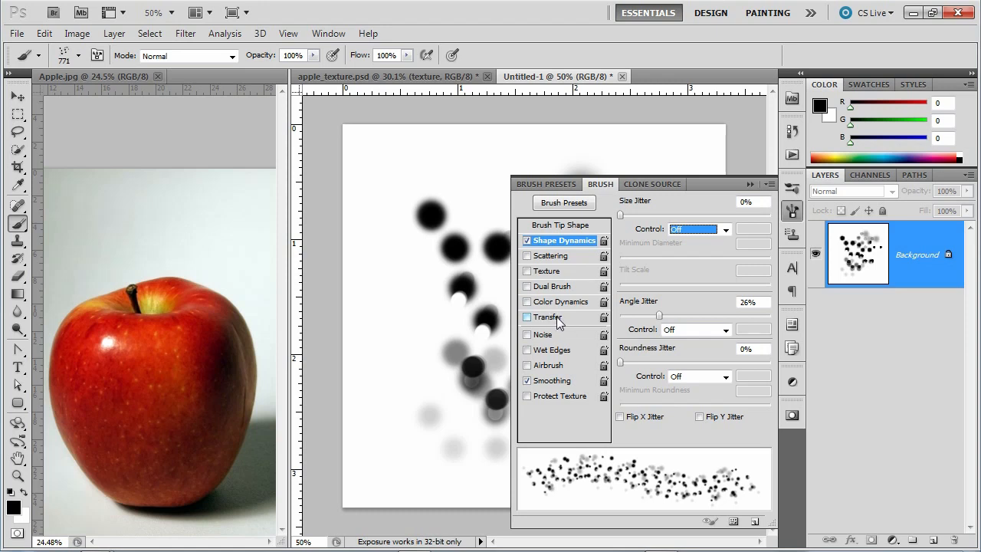
{"action": "left_click", "coordinate": [550, 316]}
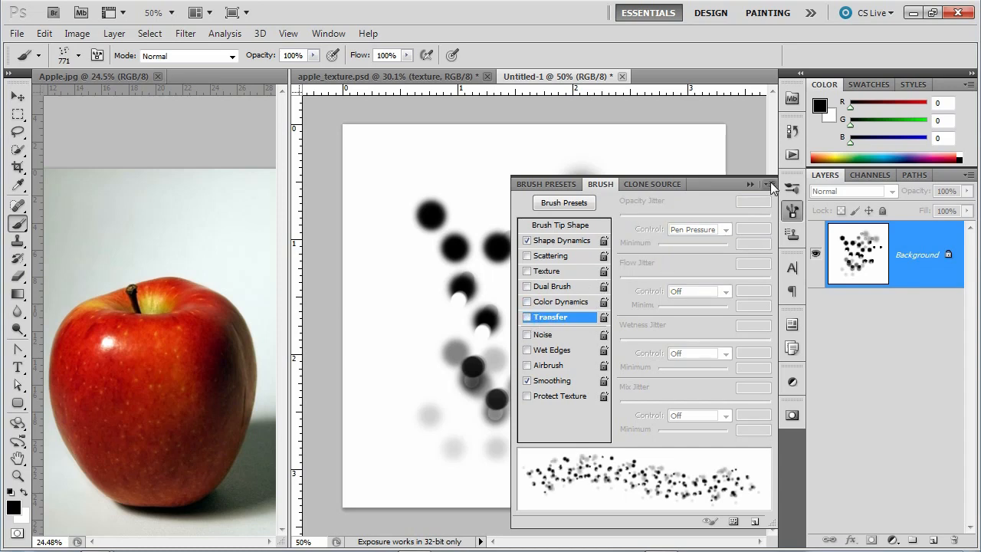
- Shrink the brush tip Size to 70 px in Brush Tip Shape
{"action": "left_click", "coordinate": [770, 184]}
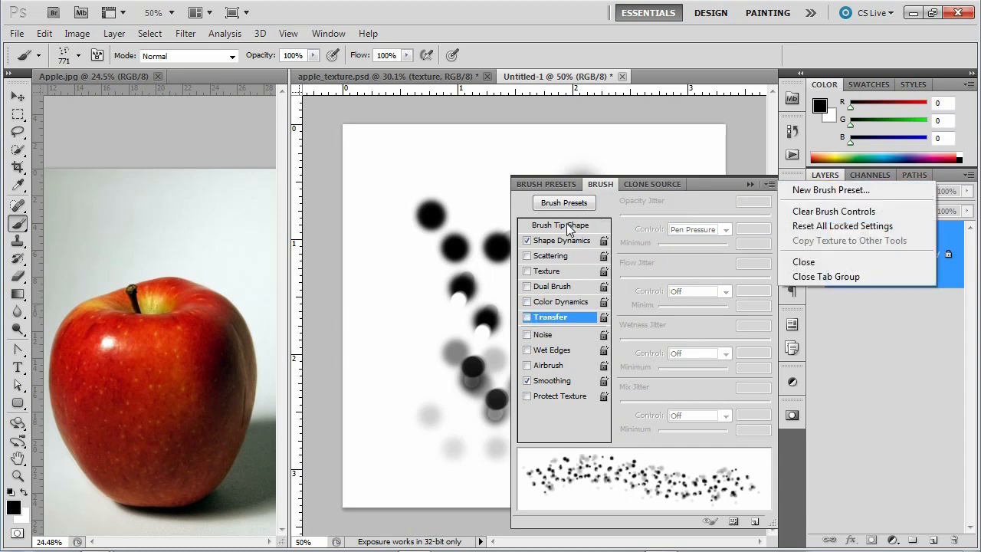
{"action": "left_click", "coordinate": [560, 224]}
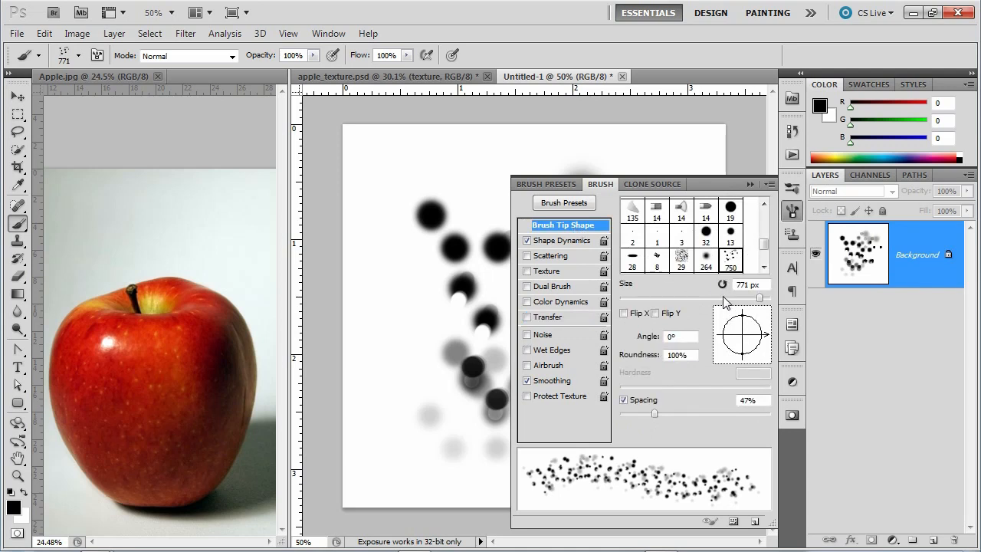
{"action": "left_click_drag", "start_coordinate": [758, 298], "coordinate": [656, 298]}
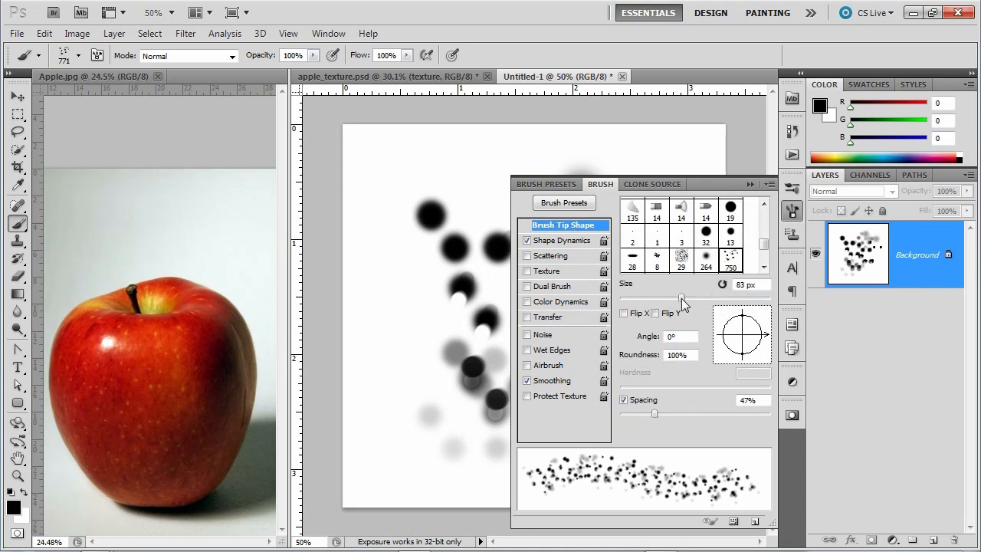
{"action": "left_click_drag", "start_coordinate": [680, 298], "coordinate": [656, 297]}
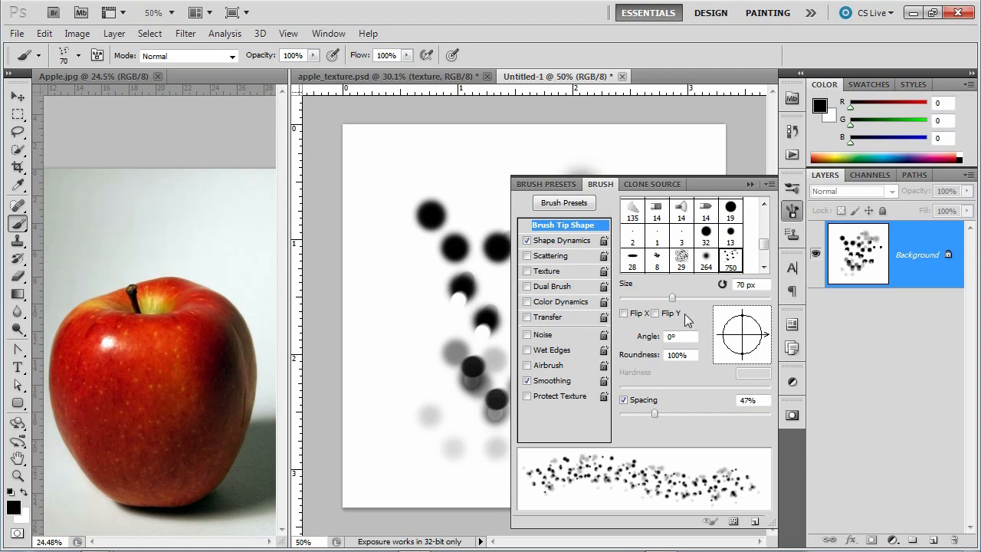
- Save the 70 px speckle brush as a new brush preset from the panel menu
{"action": "left_click", "coordinate": [769, 184]}
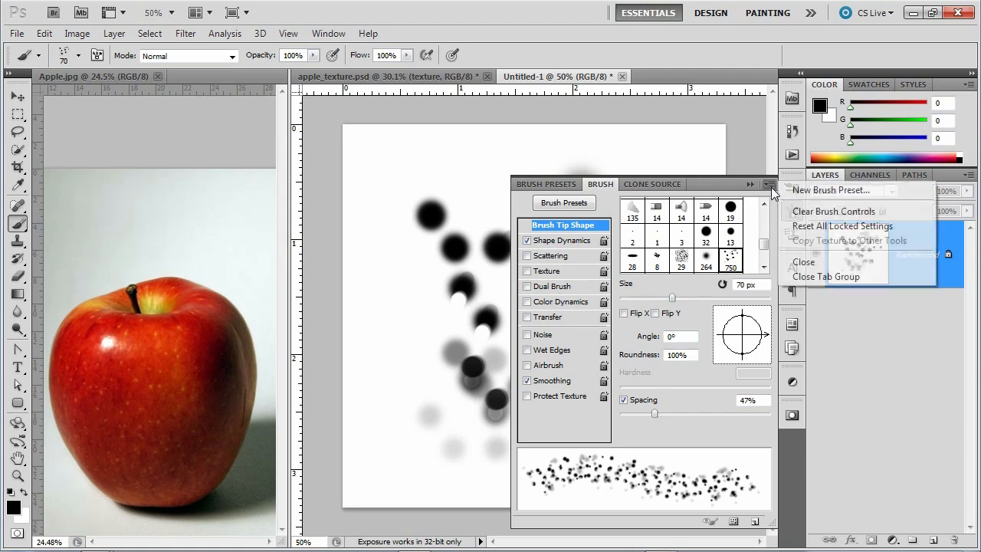
{"action": "left_click", "coordinate": [830, 190]}
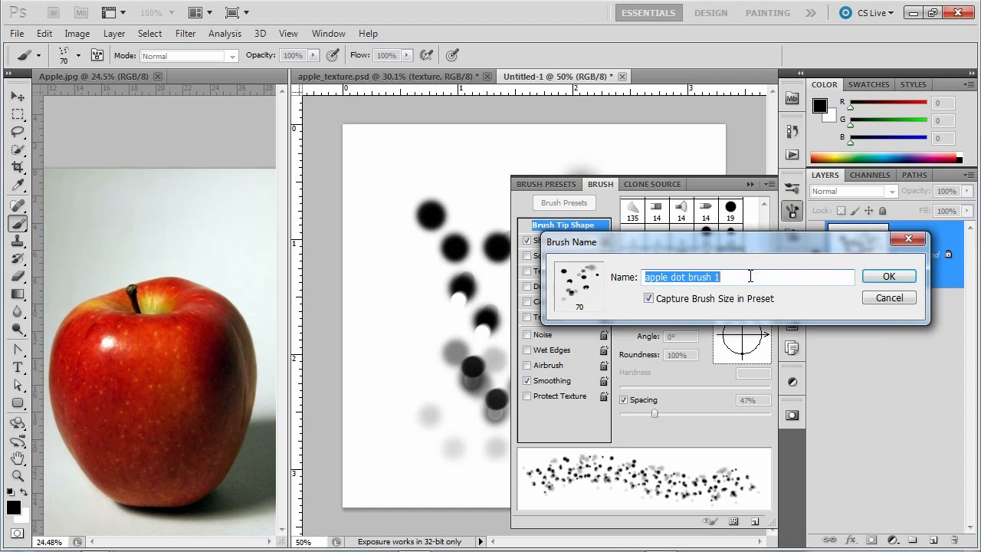
{"action": "left_click", "coordinate": [889, 276]}
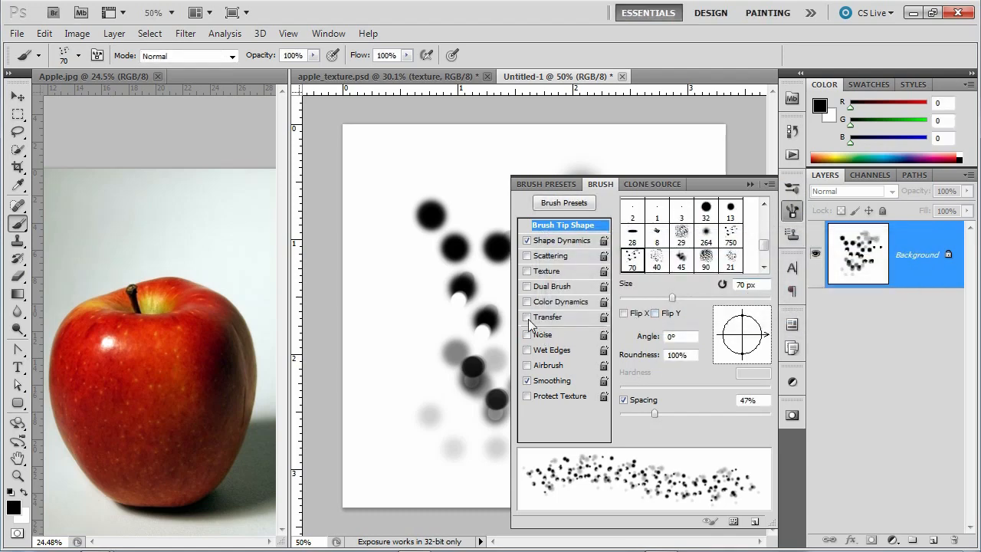
{"action": "left_click", "coordinate": [550, 316]}
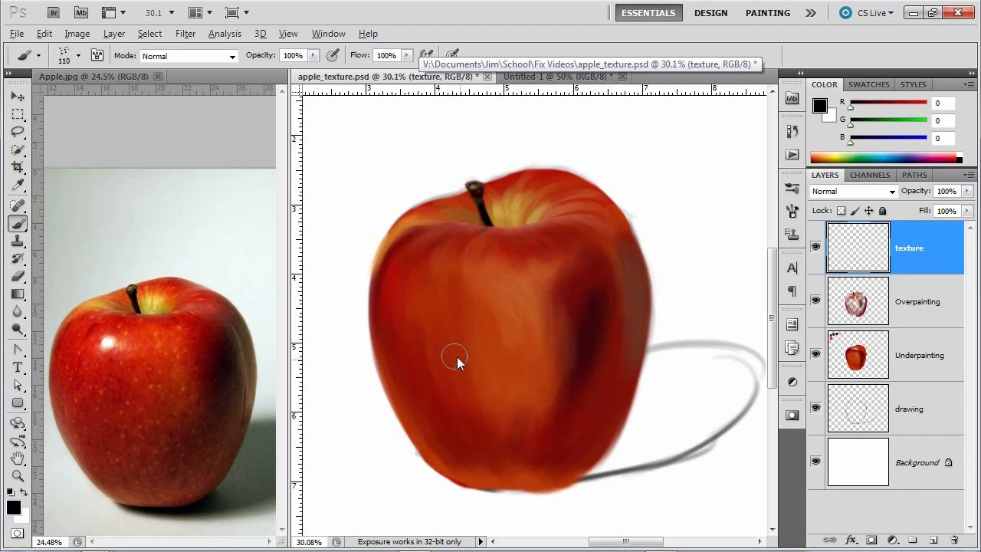
{"action": "mouse_move", "coordinate": [261, 368]}
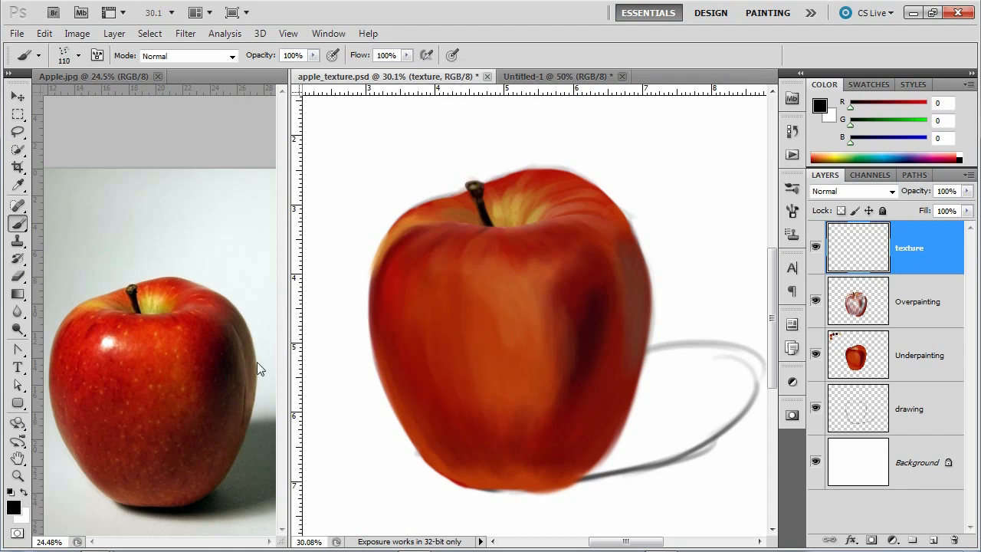
{"action": "mouse_move", "coordinate": [175, 401]}
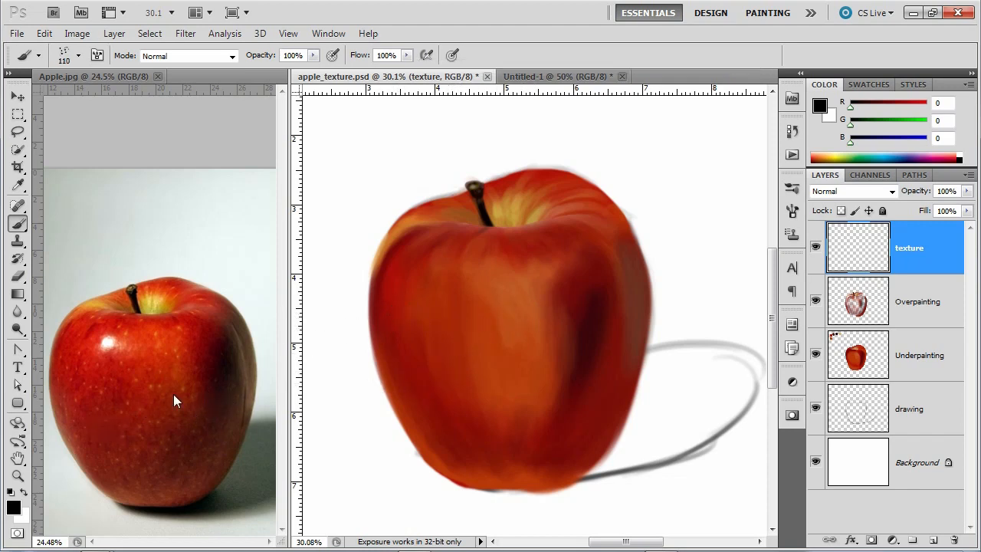
- Sample a red from the reference apple photo for the speckle colour
{"action": "left_click", "coordinate": [420, 340]}
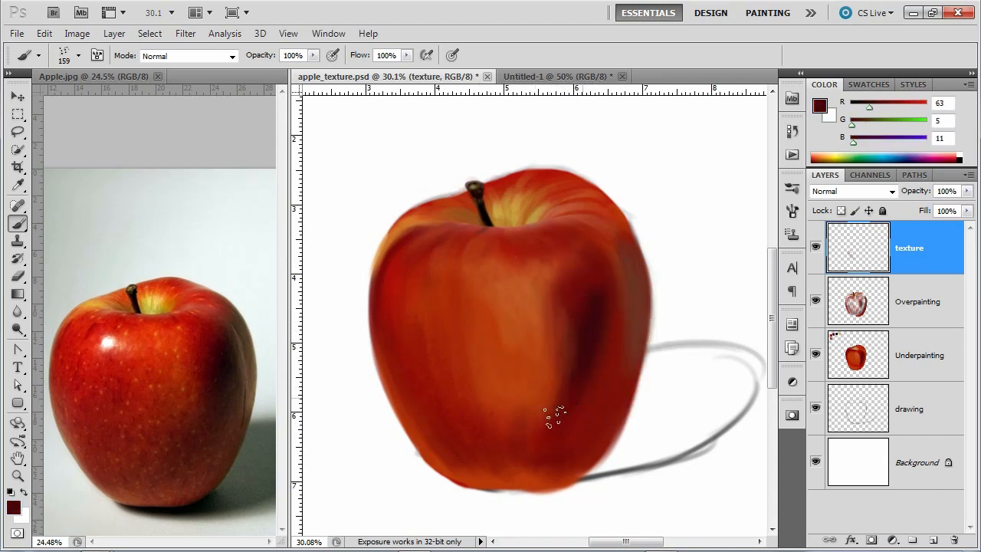
{"action": "mouse_move", "coordinate": [536, 417]}
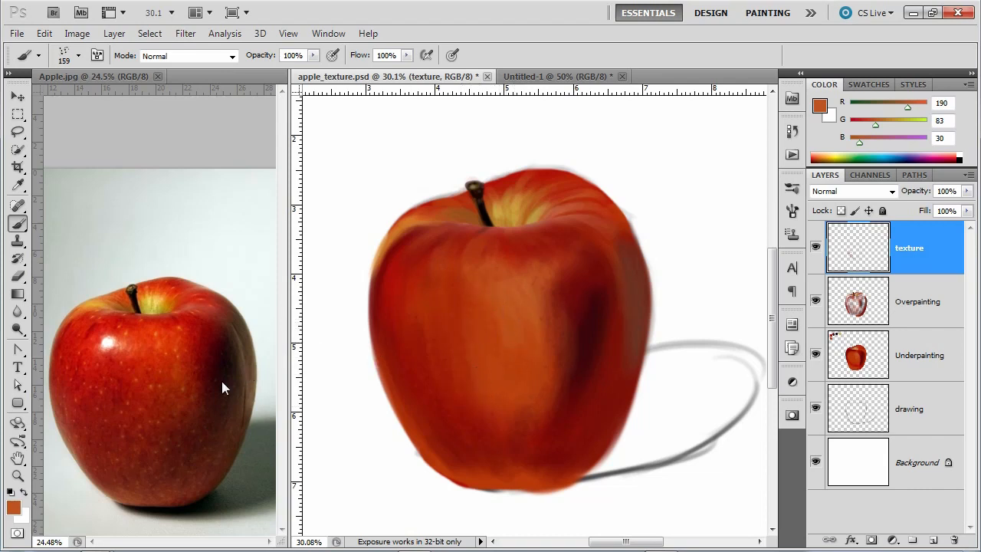
{"action": "mouse_move", "coordinate": [105, 432]}
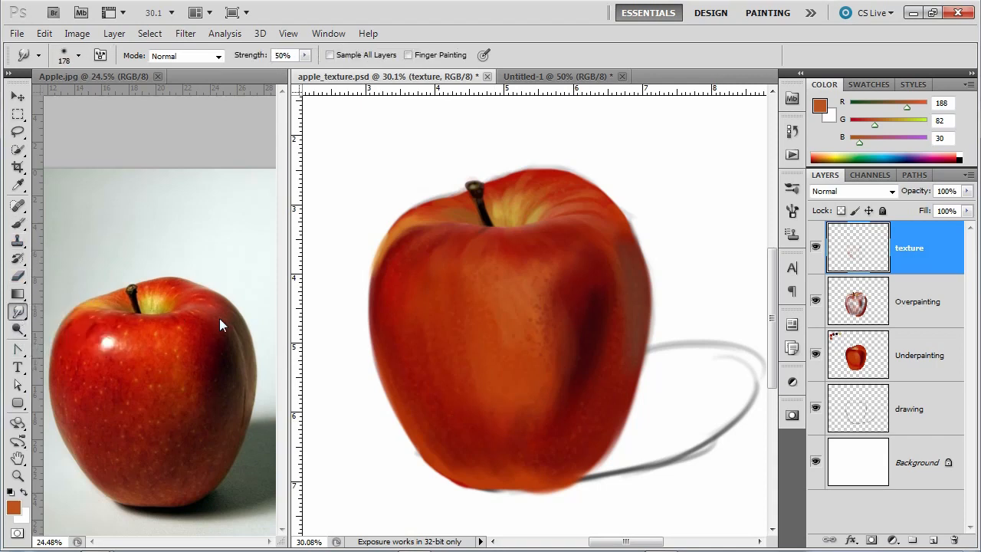
{"action": "mouse_move", "coordinate": [448, 420]}
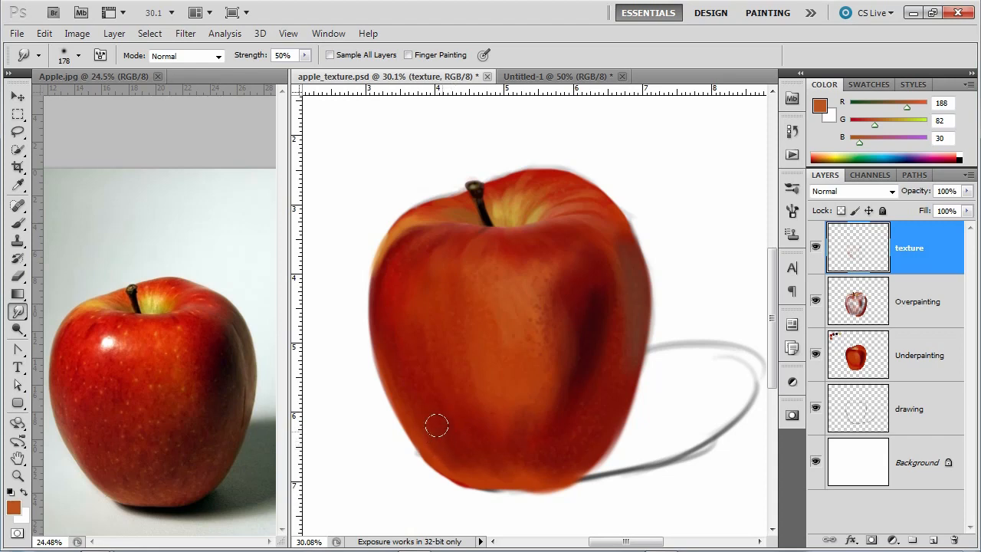
{"action": "mouse_move", "coordinate": [435, 440]}
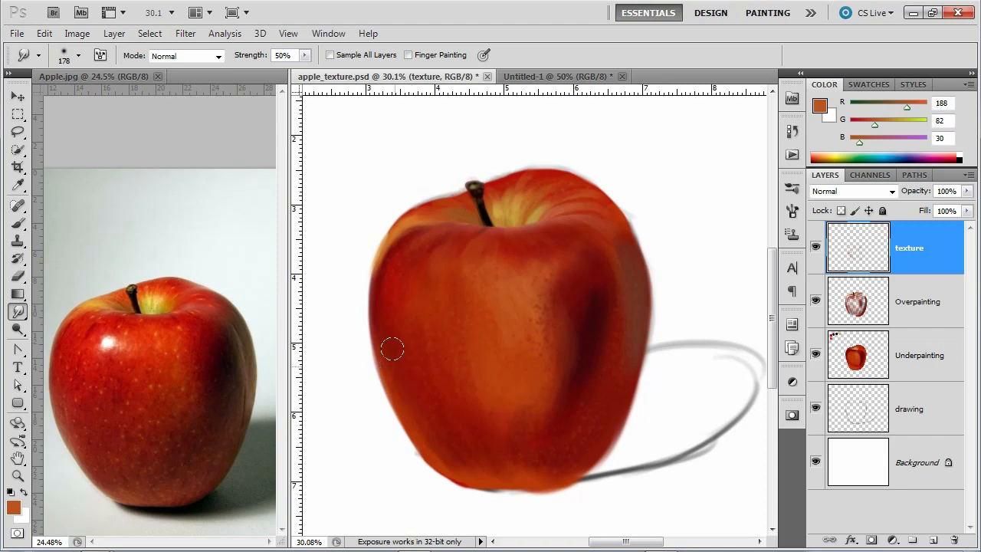
{"action": "mouse_move", "coordinate": [402, 253]}
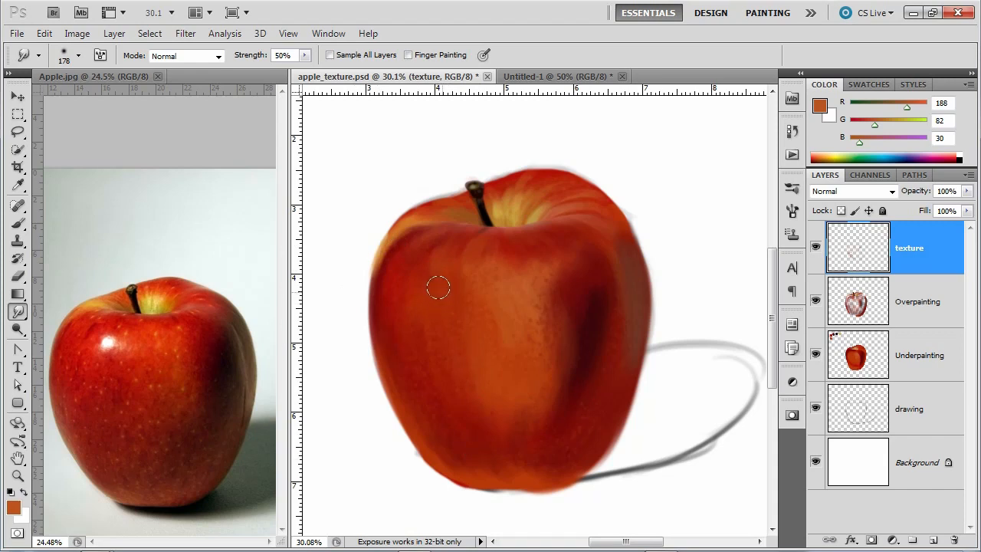
{"action": "mouse_move", "coordinate": [113, 449]}
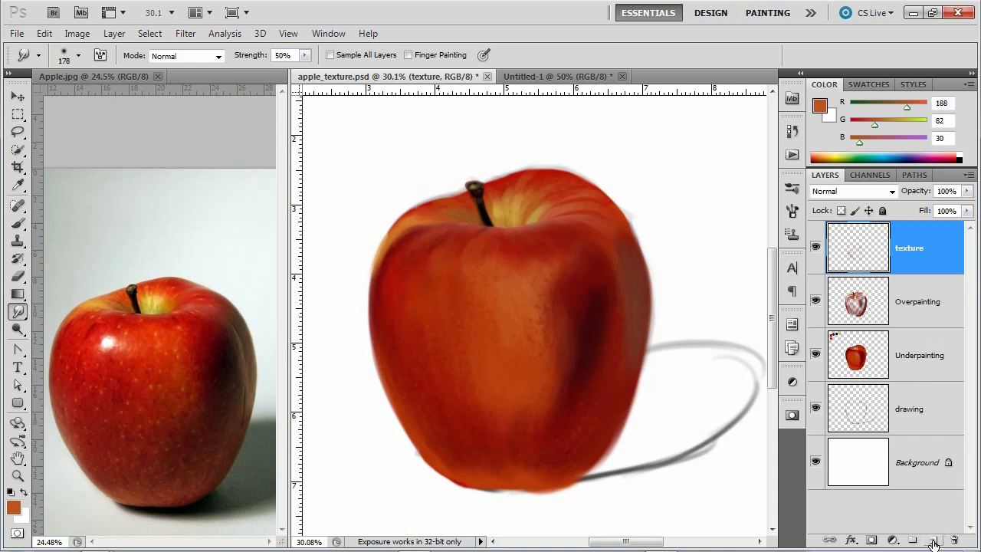
- Create a new empty layer above texture and rename it 'texture lt yellow'
{"action": "left_click", "coordinate": [931, 539]}
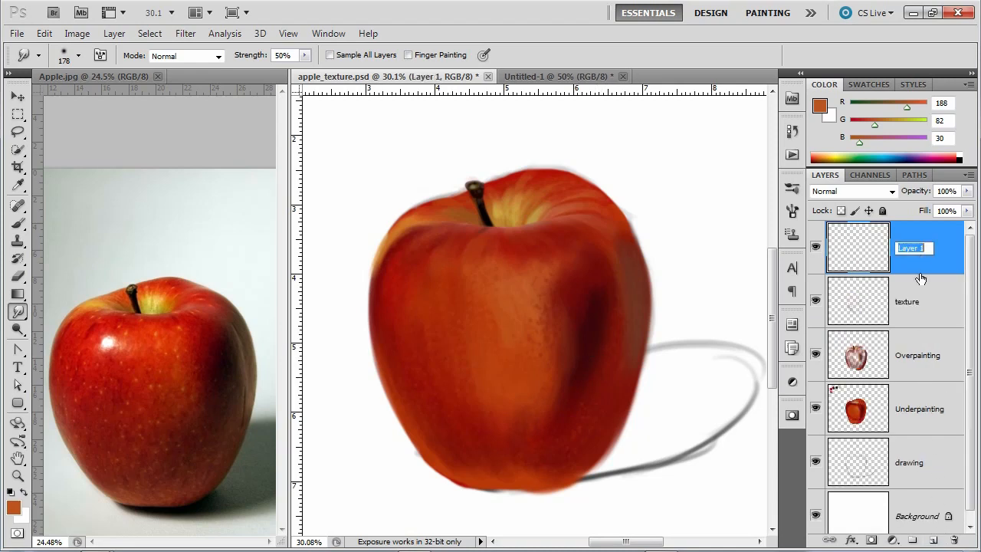
{"action": "type", "text": "texture lt"}
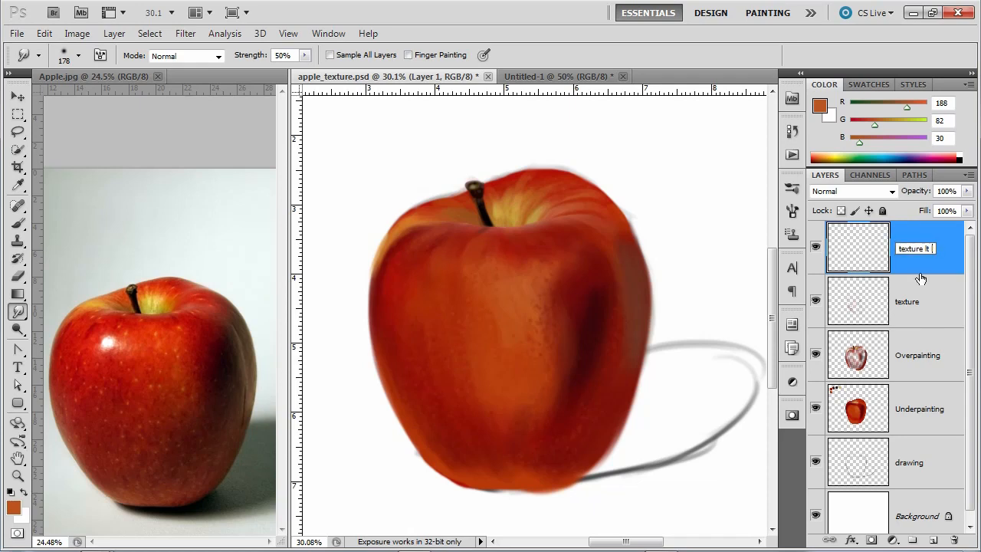
{"action": "type", "text": "yellow"}
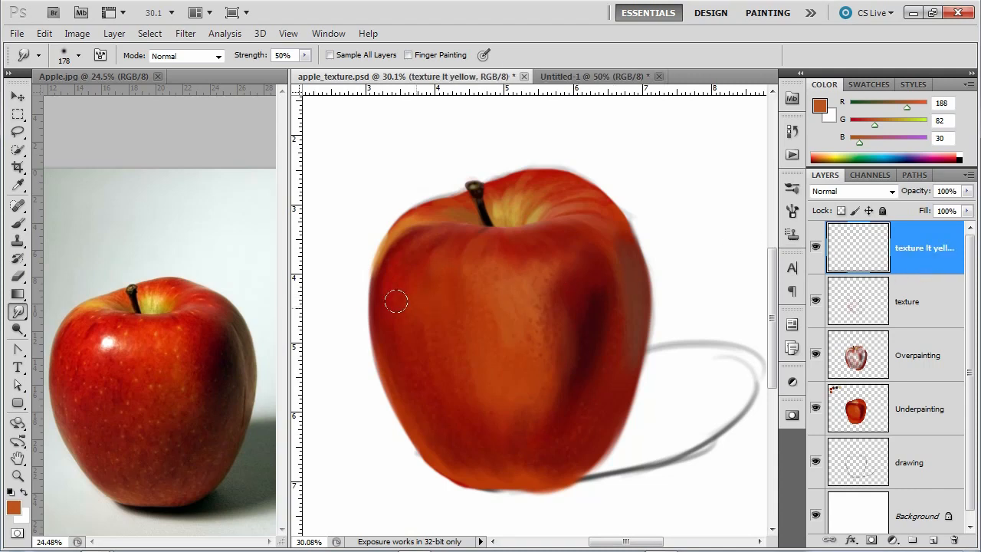
{"action": "mouse_move", "coordinate": [141, 395]}
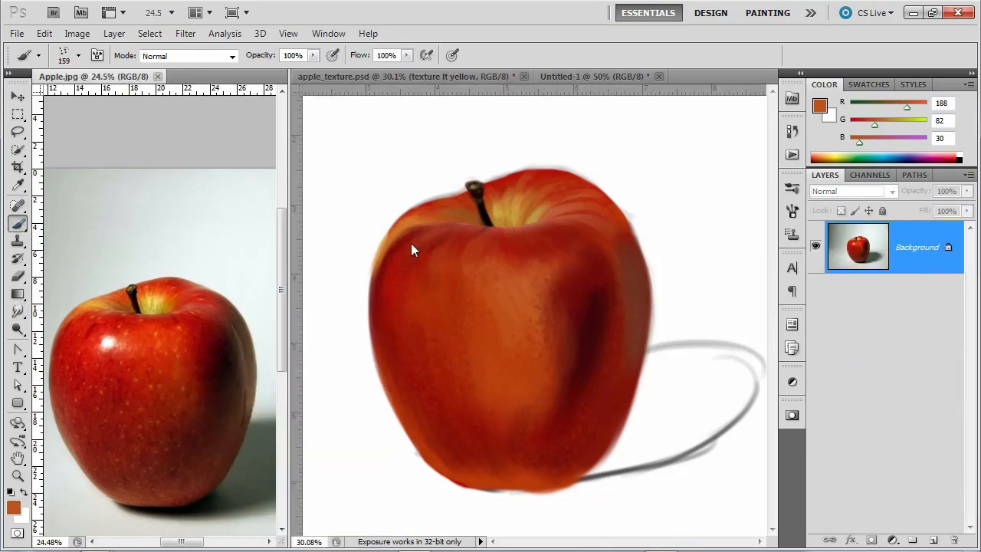
- Bring the apple_texture document forward and choose a small round brush tip
{"action": "left_click", "coordinate": [498, 332]}
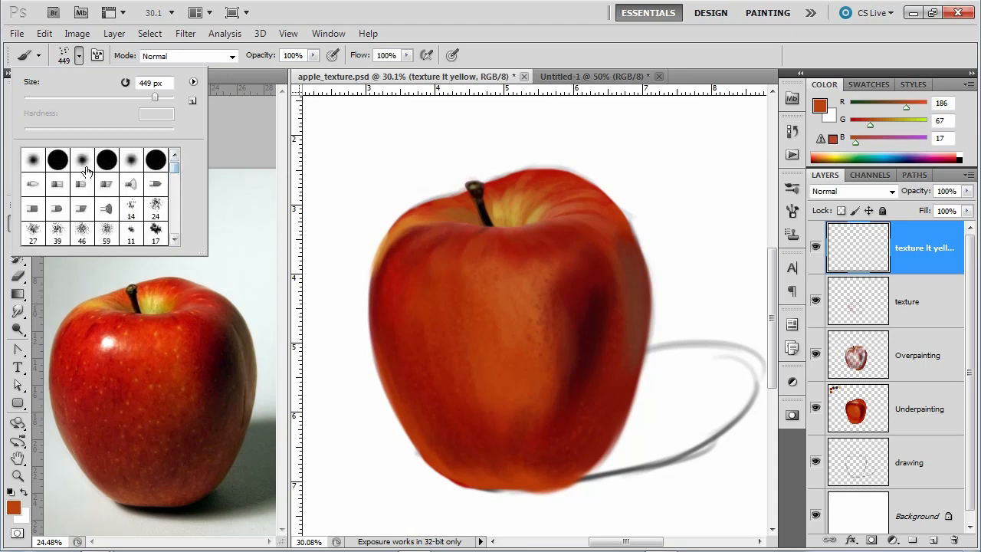
{"action": "left_click", "coordinate": [81, 159]}
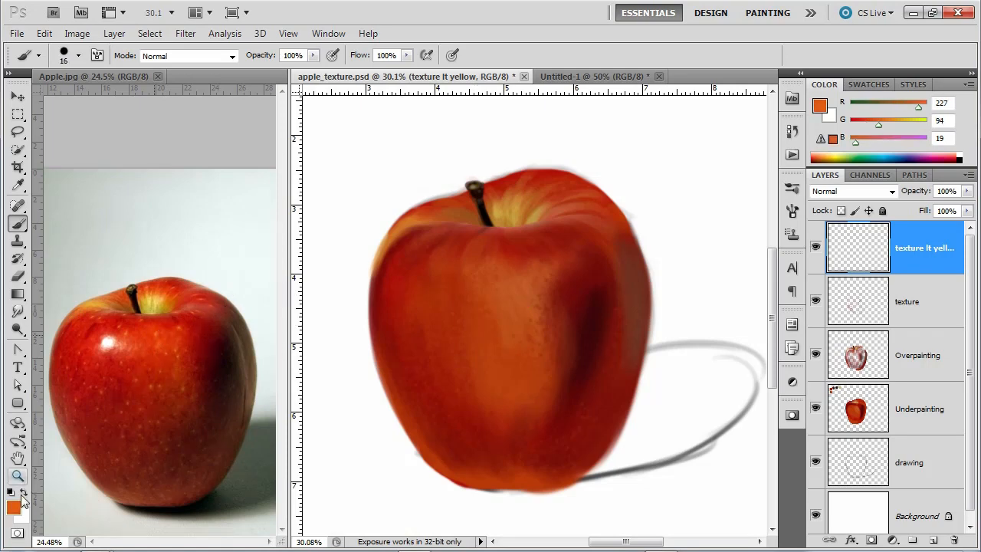
- Set the foreground colour to a lighter golden yellow in the Color Picker
{"action": "left_click", "coordinate": [13, 506]}
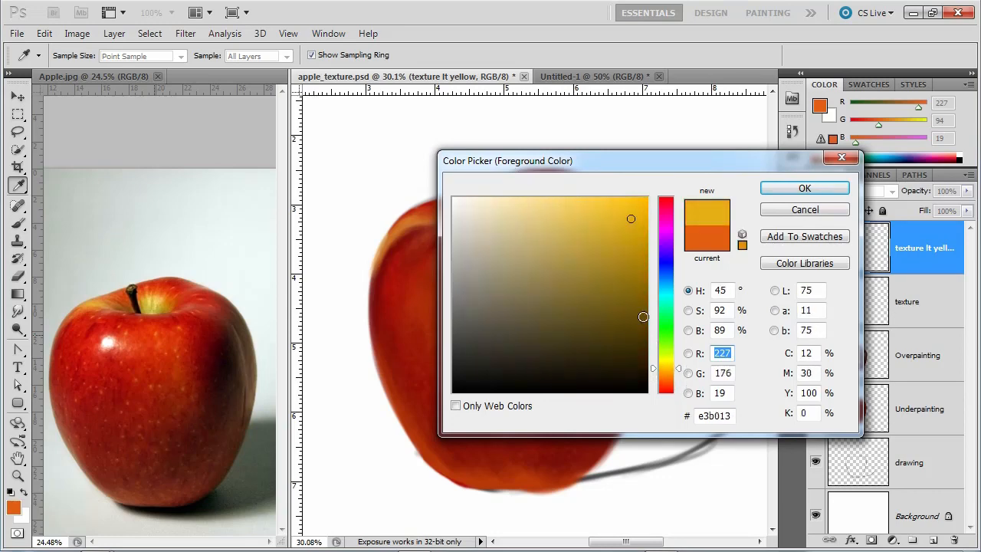
{"action": "left_click", "coordinate": [606, 207]}
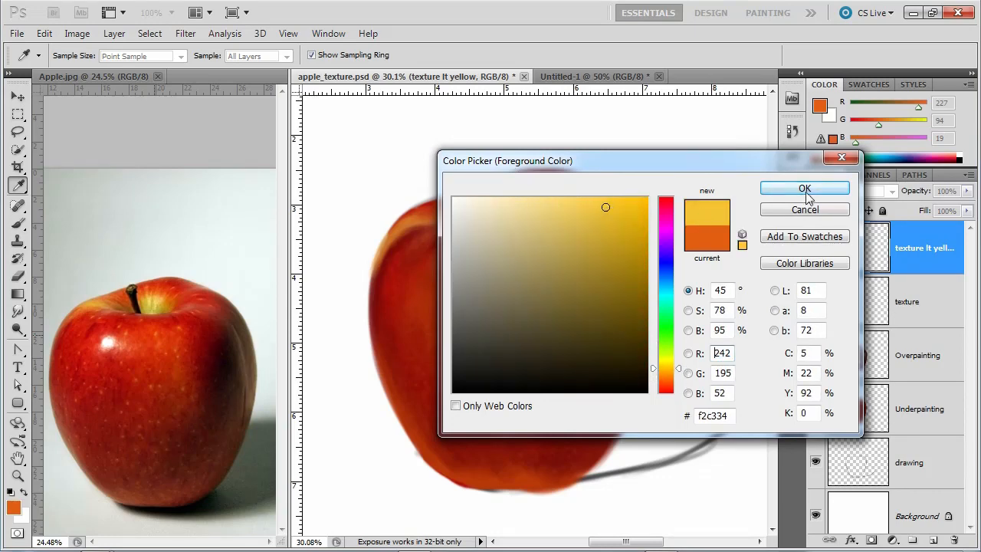
{"action": "left_click", "coordinate": [804, 189]}
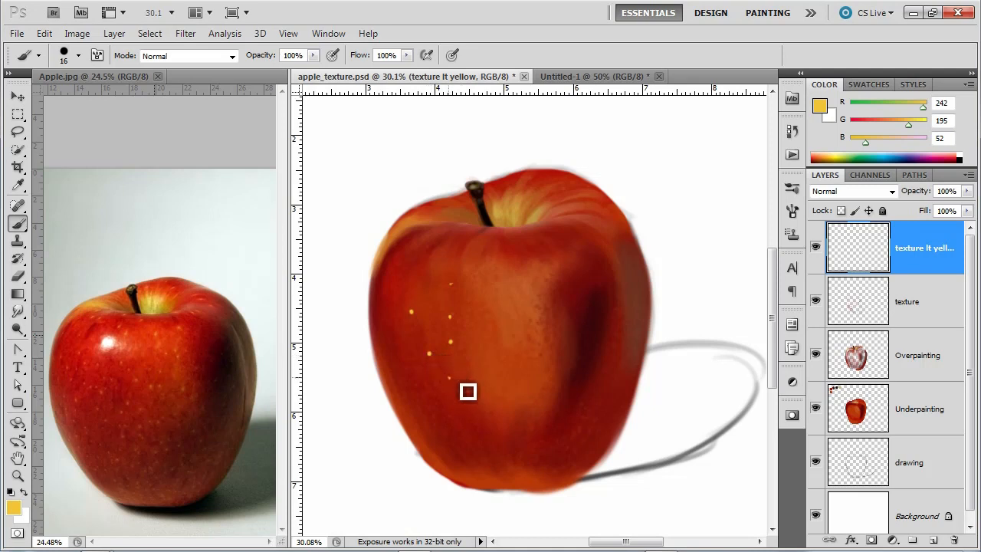
- Dab small light-yellow speckles over the red apple on the 'texture lt yellow' layer
{"action": "left_click_drag", "start_coordinate": [467, 392], "coordinate": [521, 457]}
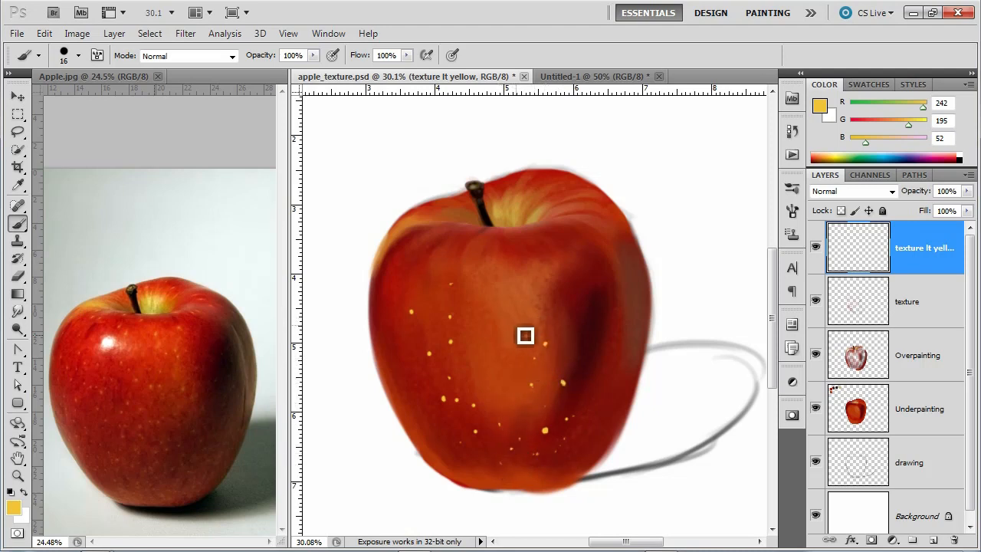
{"action": "mouse_move", "coordinate": [509, 321]}
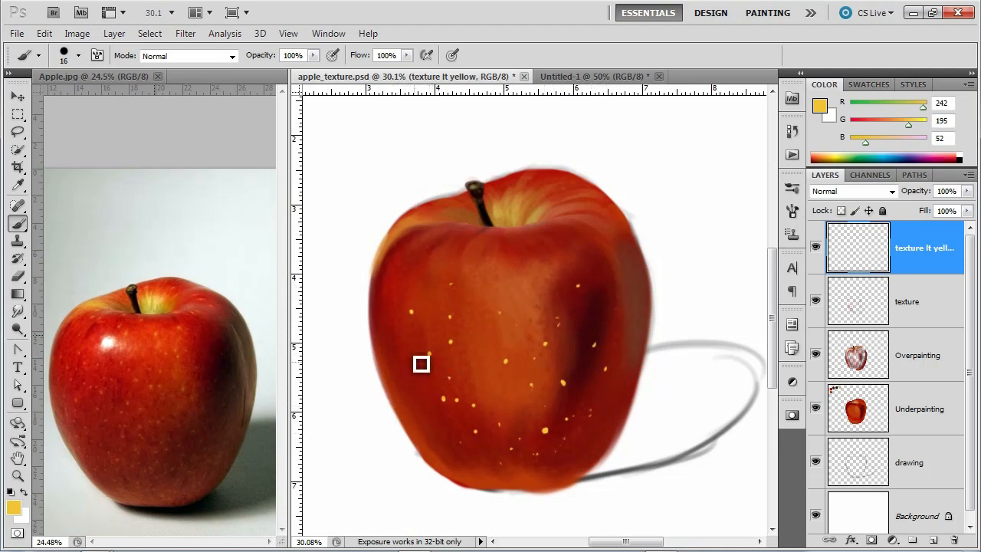
{"action": "mouse_move", "coordinate": [425, 294]}
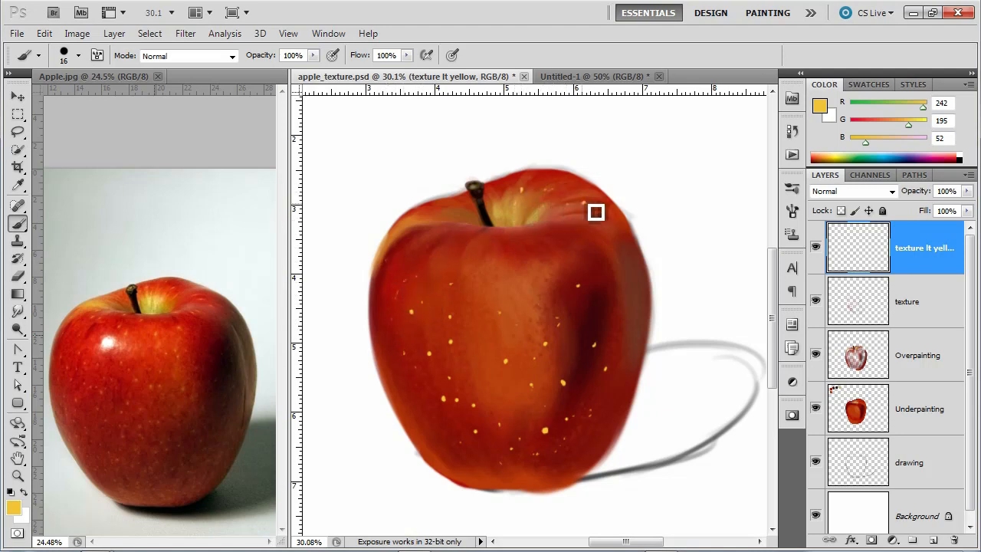
{"action": "mouse_move", "coordinate": [493, 276]}
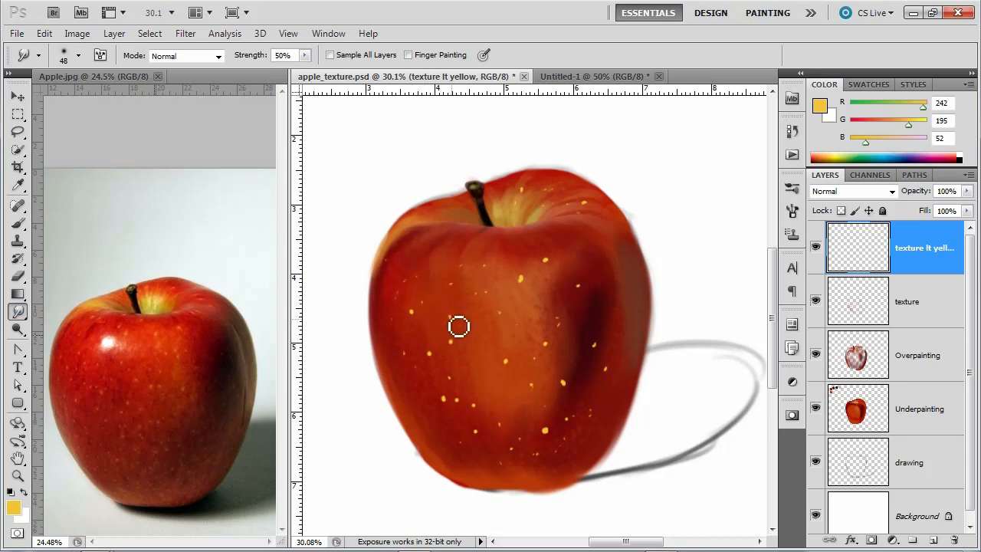
{"action": "mouse_move", "coordinate": [460, 351]}
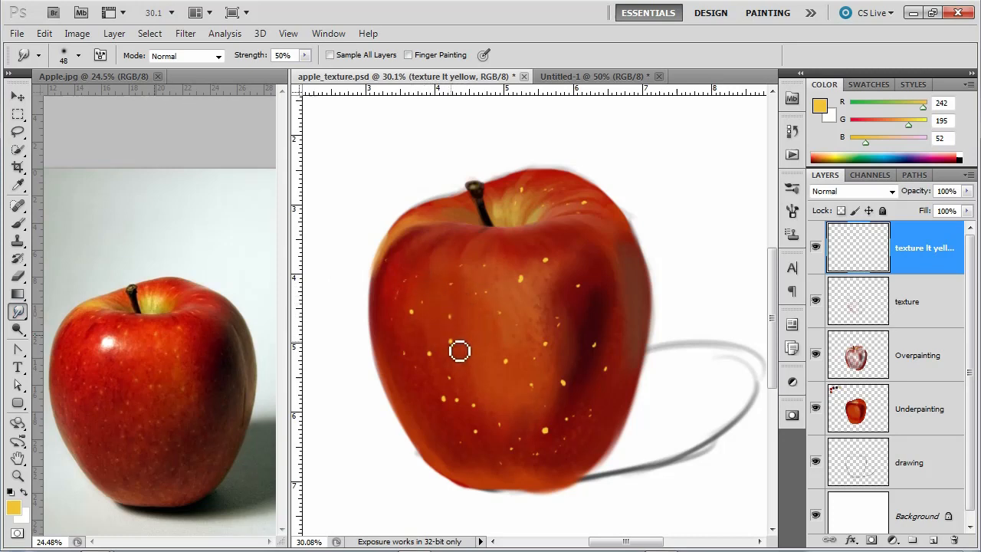
{"action": "mouse_move", "coordinate": [447, 406]}
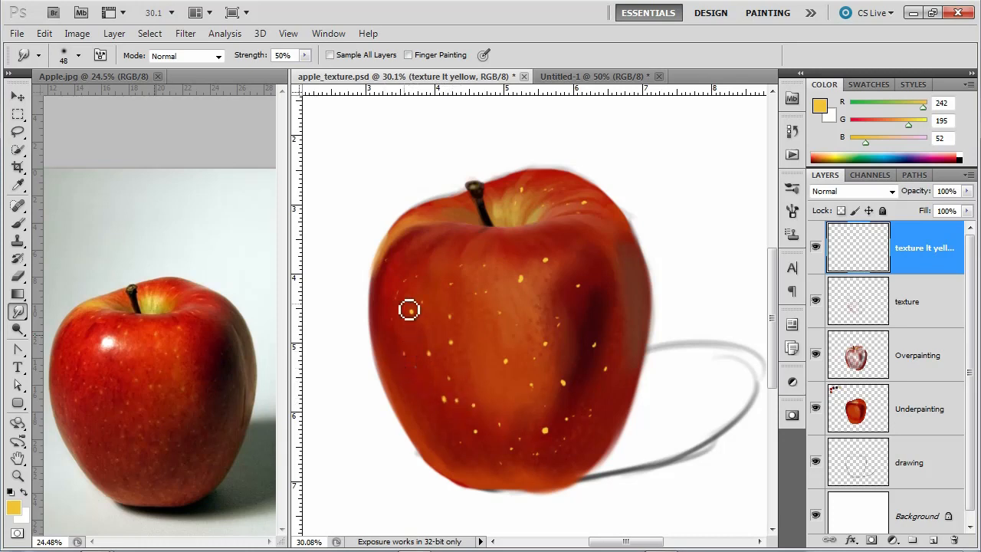
{"action": "mouse_move", "coordinate": [420, 313]}
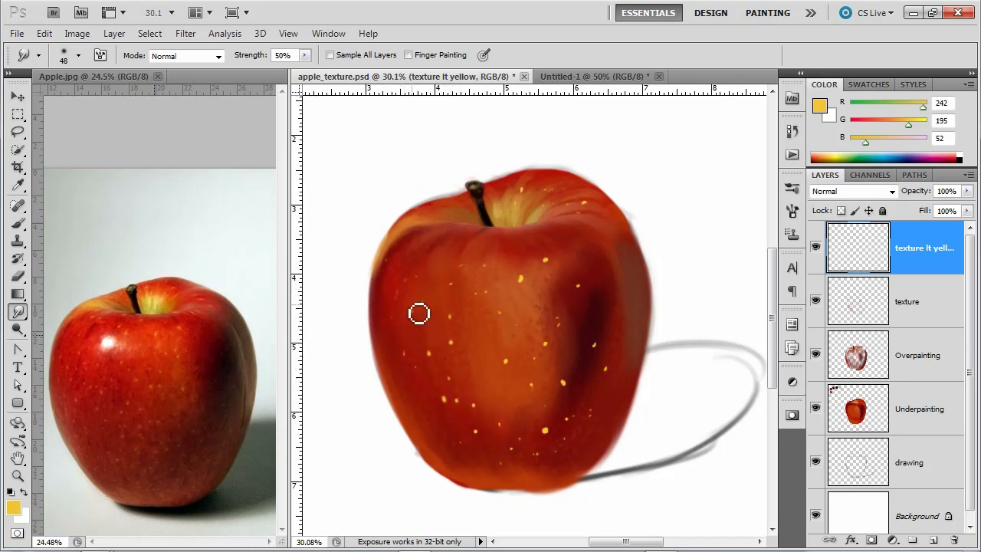
{"action": "mouse_move", "coordinate": [460, 325]}
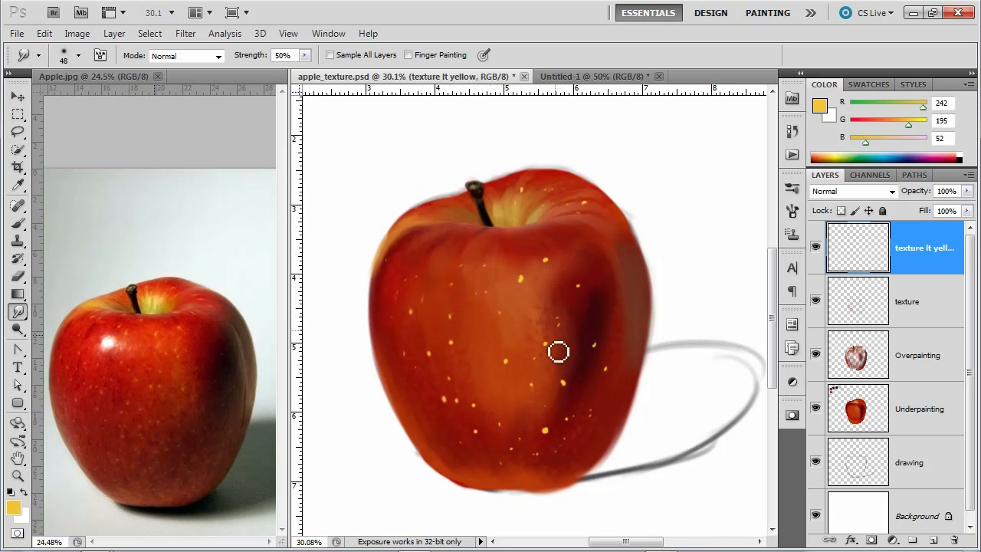
{"action": "mouse_move", "coordinate": [506, 431]}
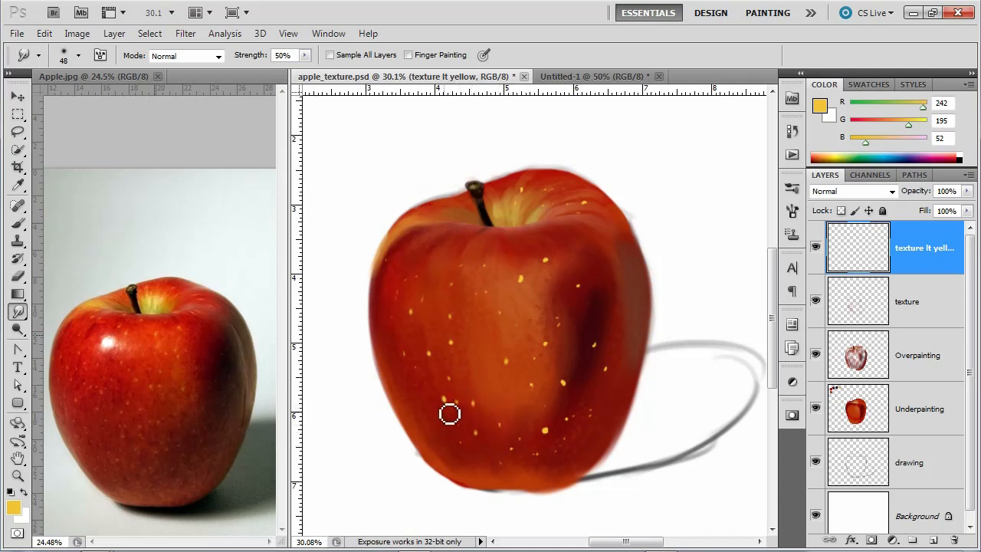
{"action": "mouse_move", "coordinate": [515, 471]}
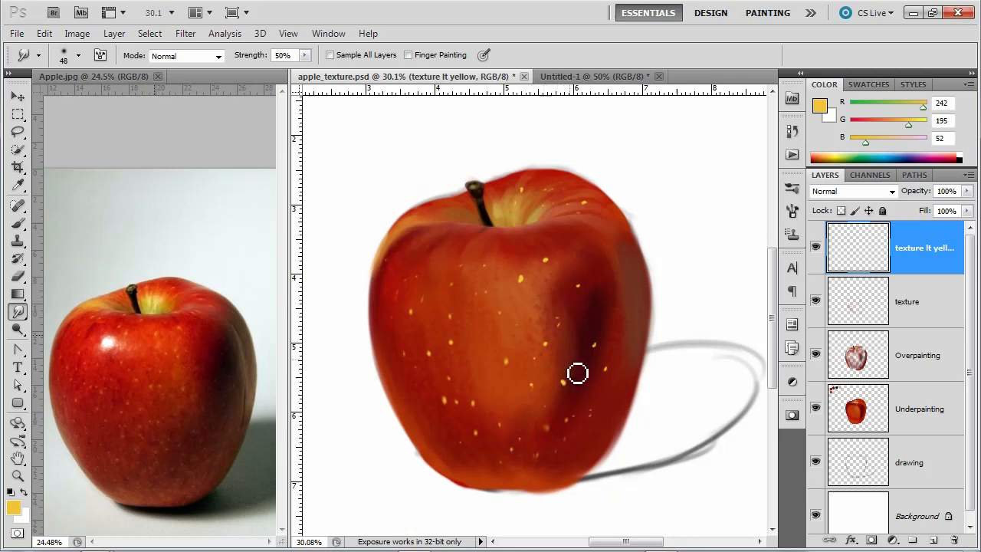
{"action": "mouse_move", "coordinate": [570, 344]}
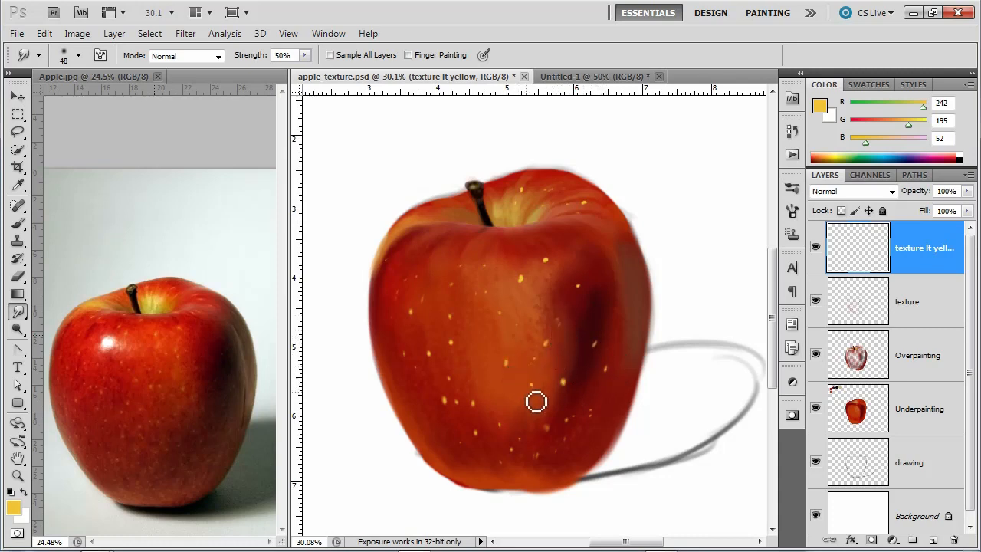
{"action": "mouse_move", "coordinate": [575, 276]}
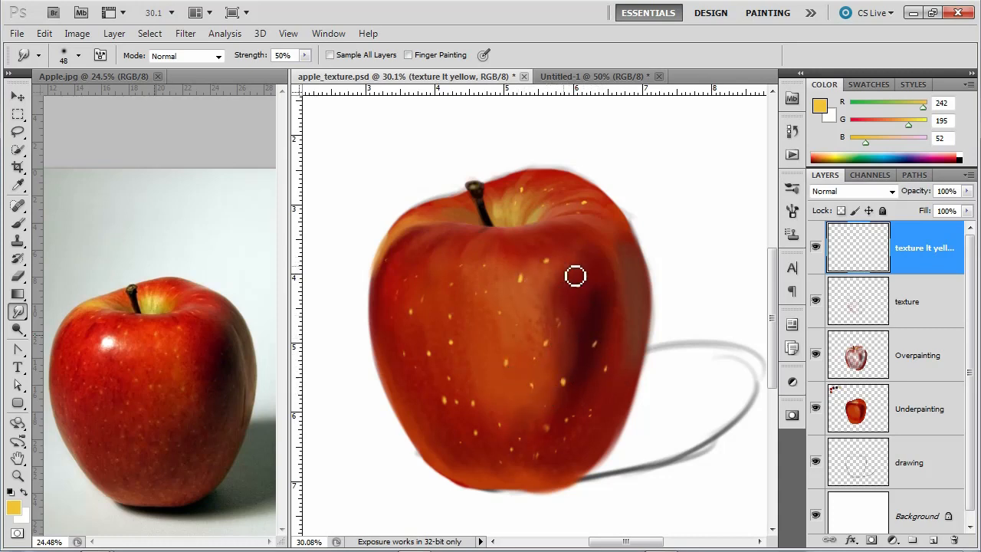
{"action": "mouse_move", "coordinate": [553, 212]}
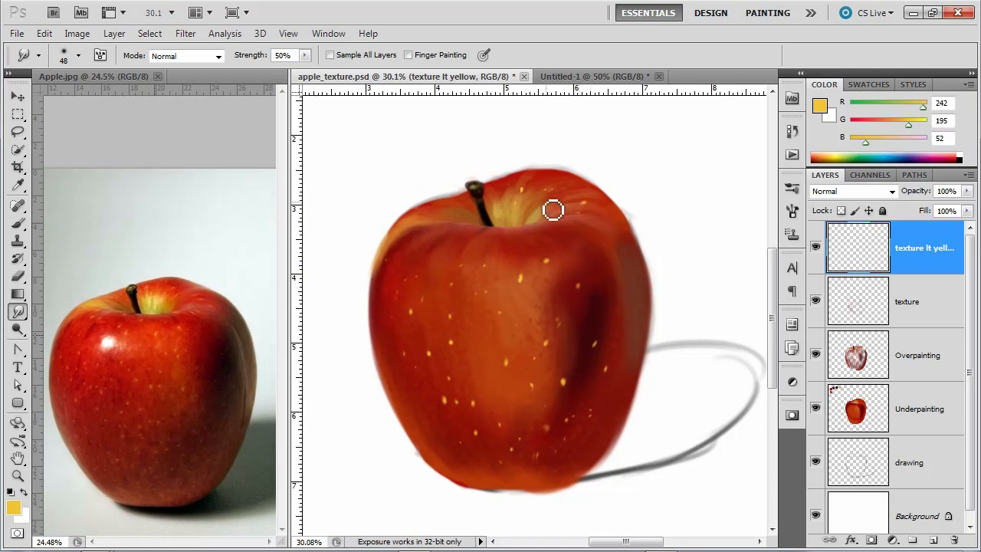
{"action": "mouse_move", "coordinate": [521, 209]}
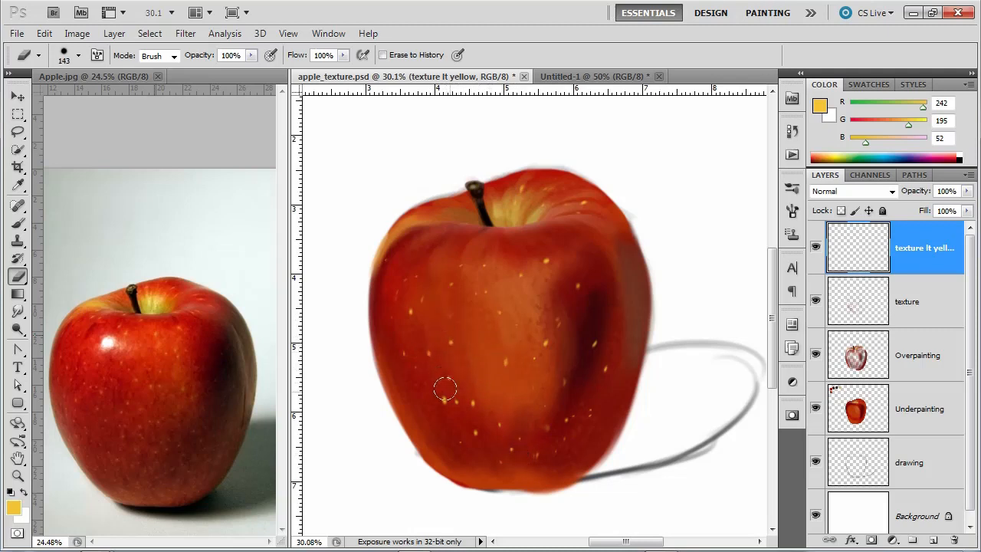
{"action": "mouse_move", "coordinate": [458, 398]}
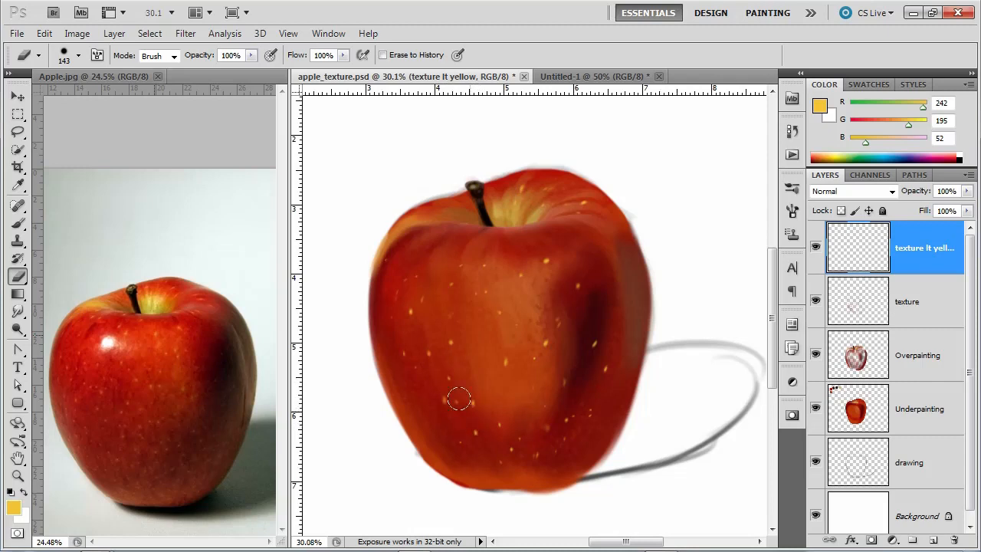
- Erase over parts of the yellow speckles with a soft eraser to thin them out
{"action": "left_click", "coordinate": [791, 211]}
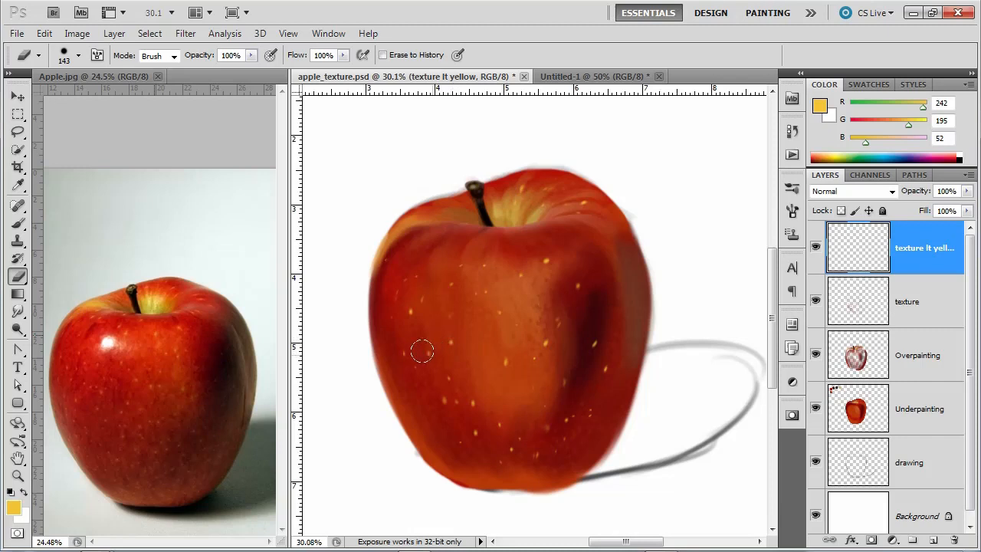
{"action": "mouse_move", "coordinate": [408, 303]}
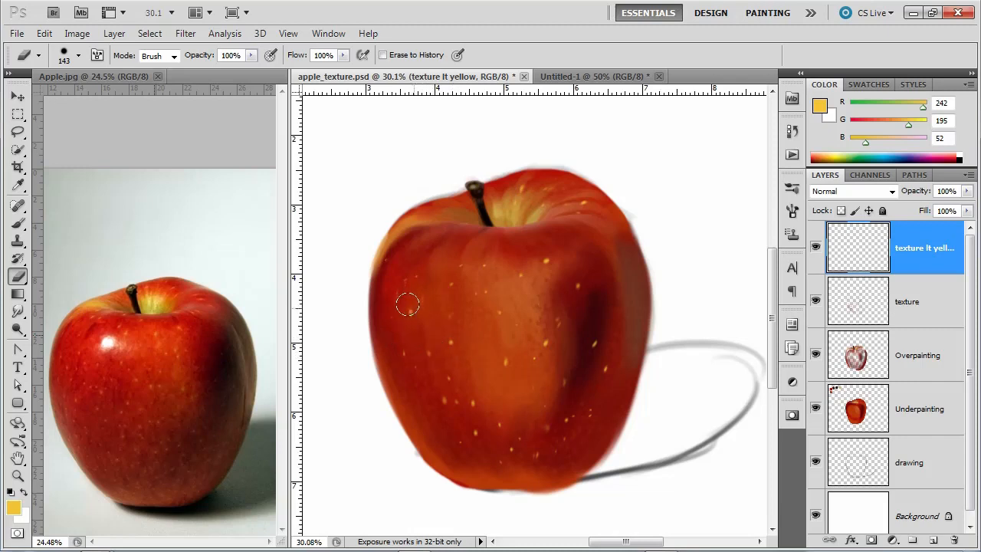
{"action": "mouse_move", "coordinate": [452, 395]}
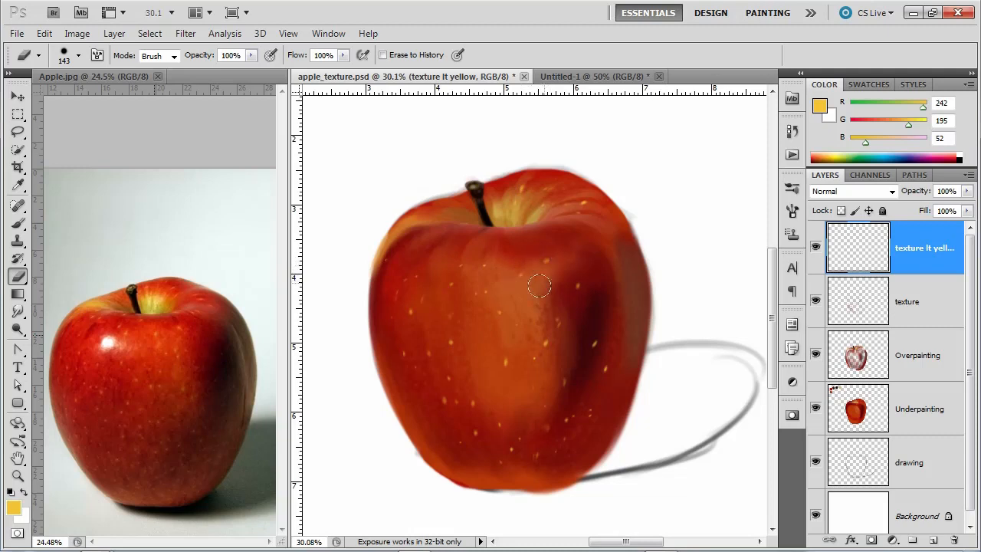
{"action": "mouse_move", "coordinate": [500, 359]}
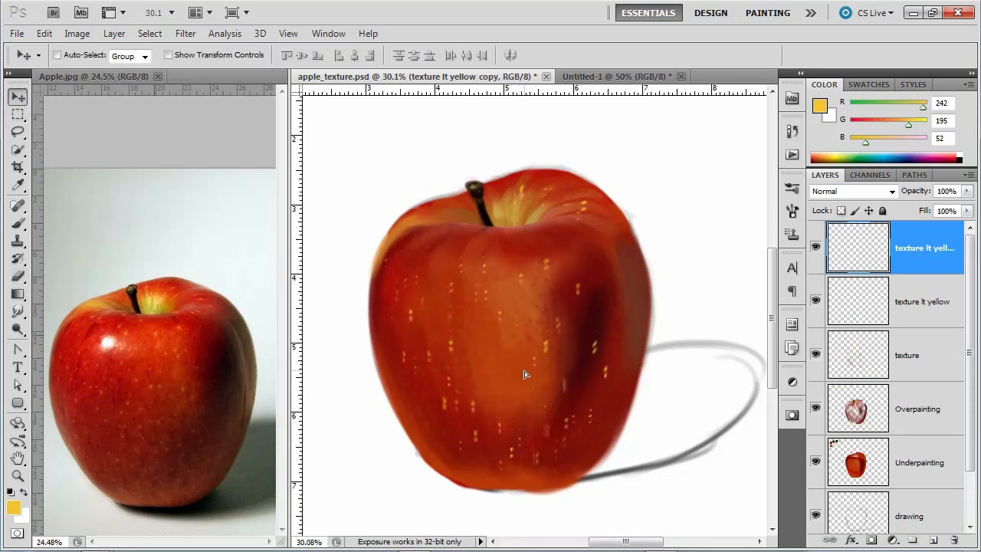
- Flip the duplicated 'texture lt yellow' layer horizontally via Edit > Transform
{"action": "left_click", "coordinate": [43, 34]}
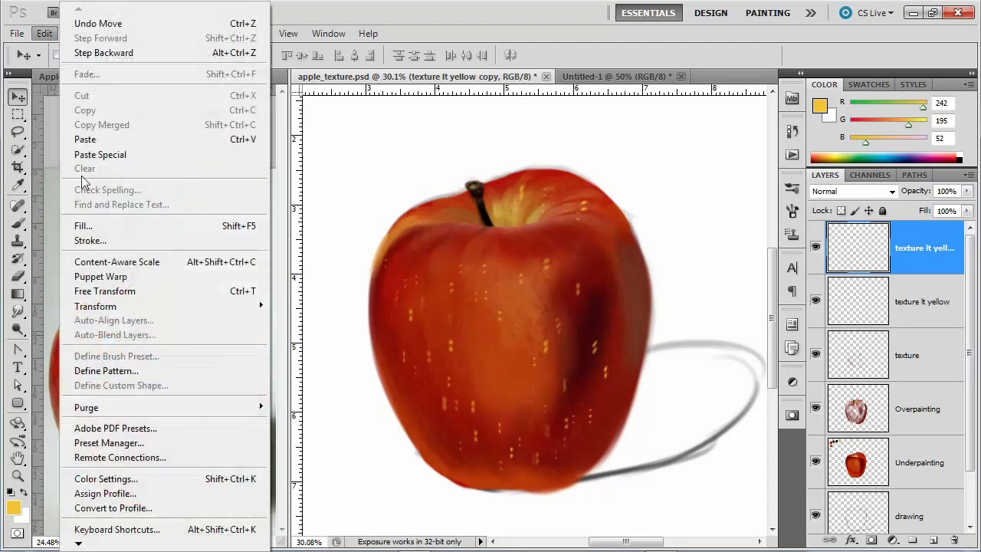
{"action": "mouse_move", "coordinate": [95, 307]}
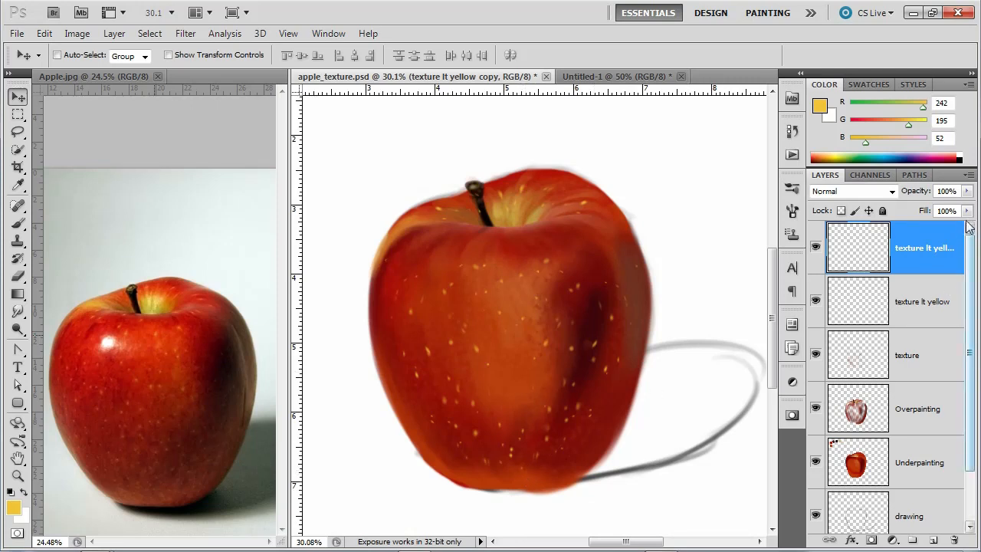
- Lower the copied speckle layer's opacity to about 59%
{"action": "left_click_drag", "start_coordinate": [966, 190], "coordinate": [947, 212]}
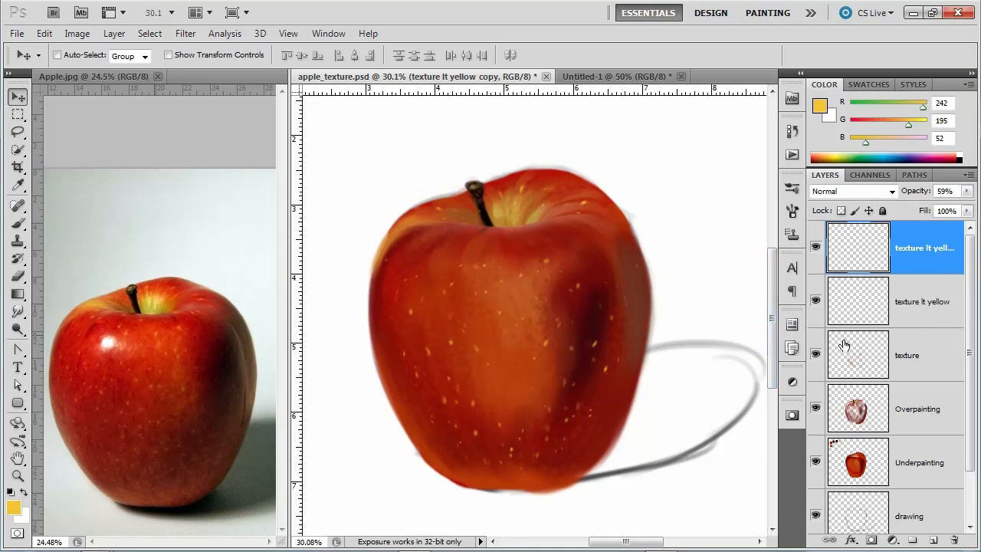
{"action": "mouse_move", "coordinate": [150, 398]}
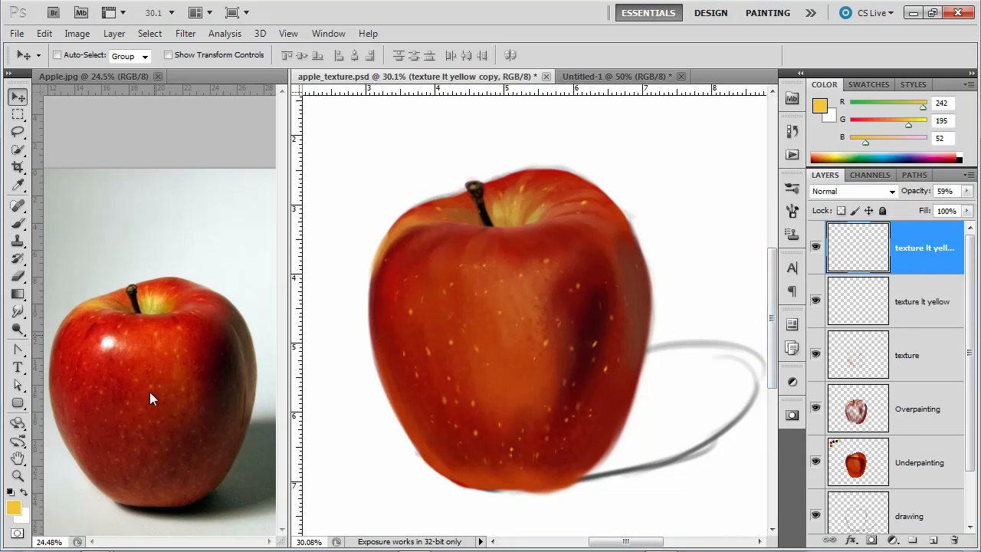